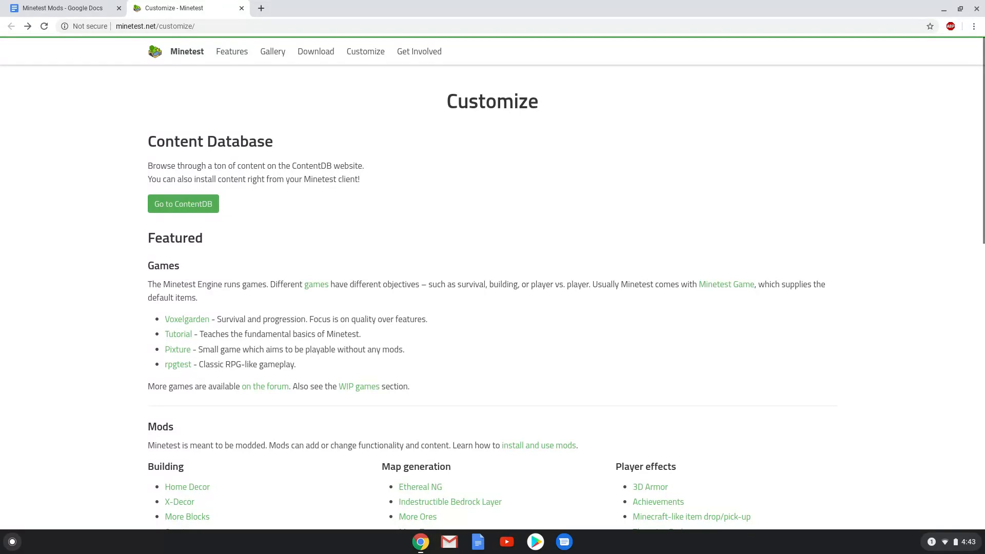
Scroll to the featured Mods list and open the 'Snow Drift - Snow, Rain, Clouds' topic.
{"action": "scroll", "scroll_direction": "down", "scroll_amount": 3}
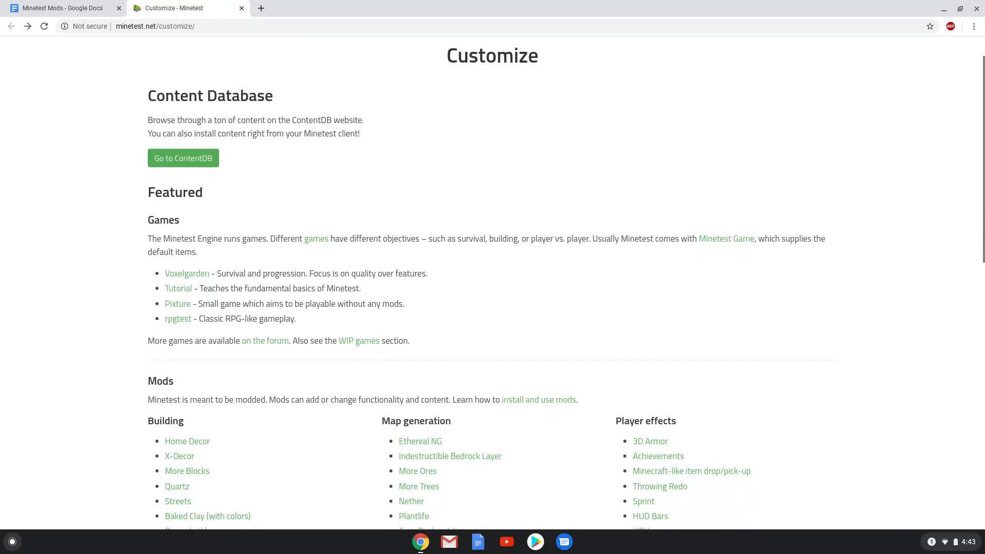
{"action": "scroll", "scroll_direction": "down", "scroll_amount": 3}
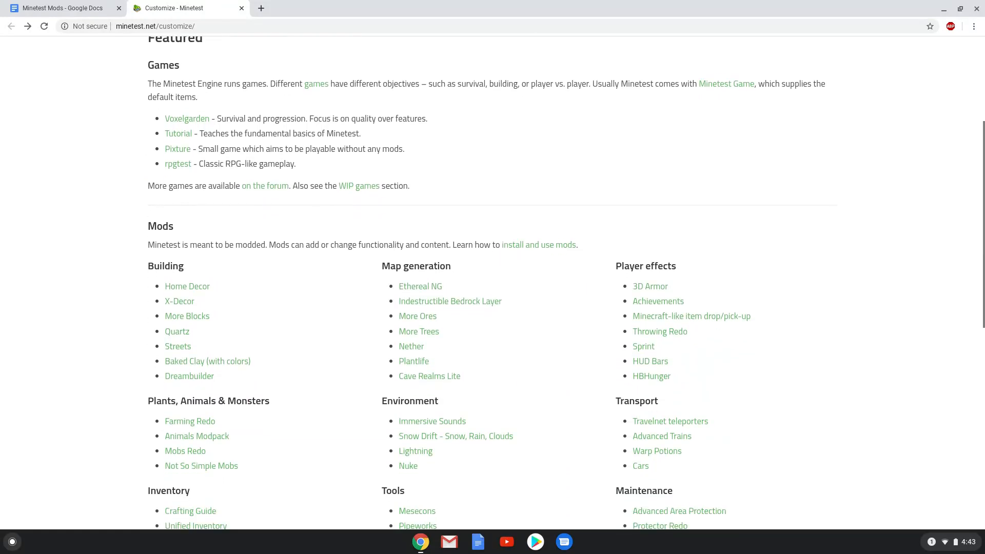
{"action": "scroll", "scroll_direction": "down", "scroll_amount": 3}
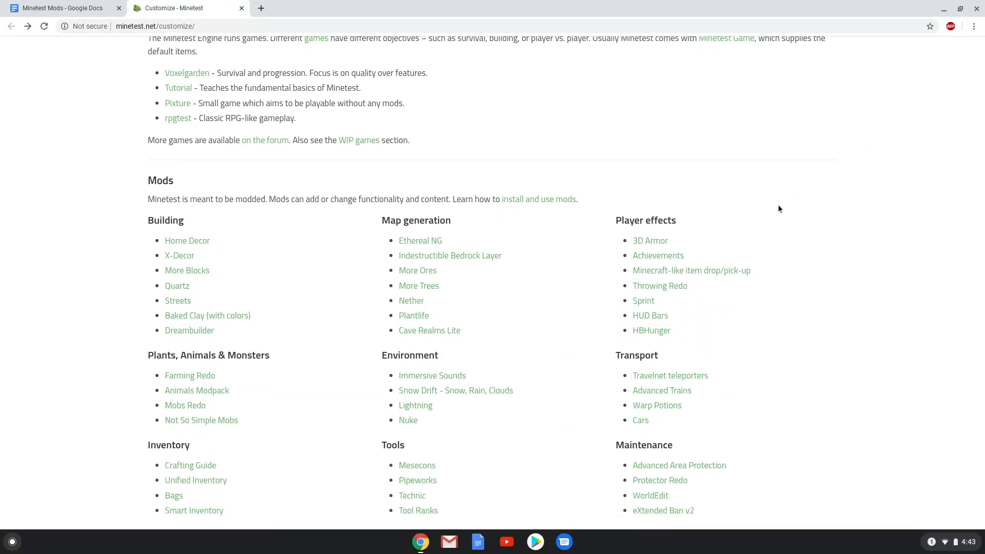
{"action": "mouse_move", "coordinate": [505, 392]}
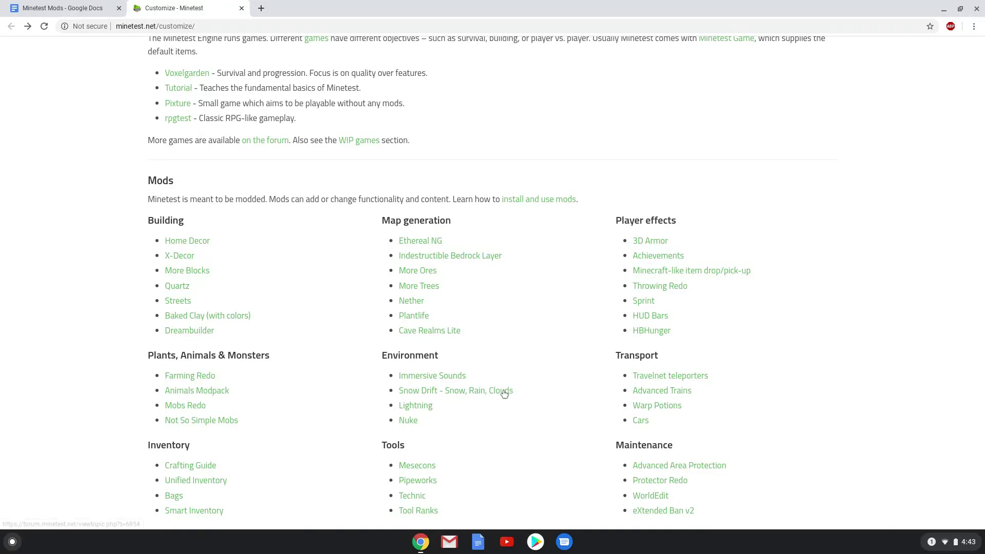
{"action": "left_click", "coordinate": [455, 390]}
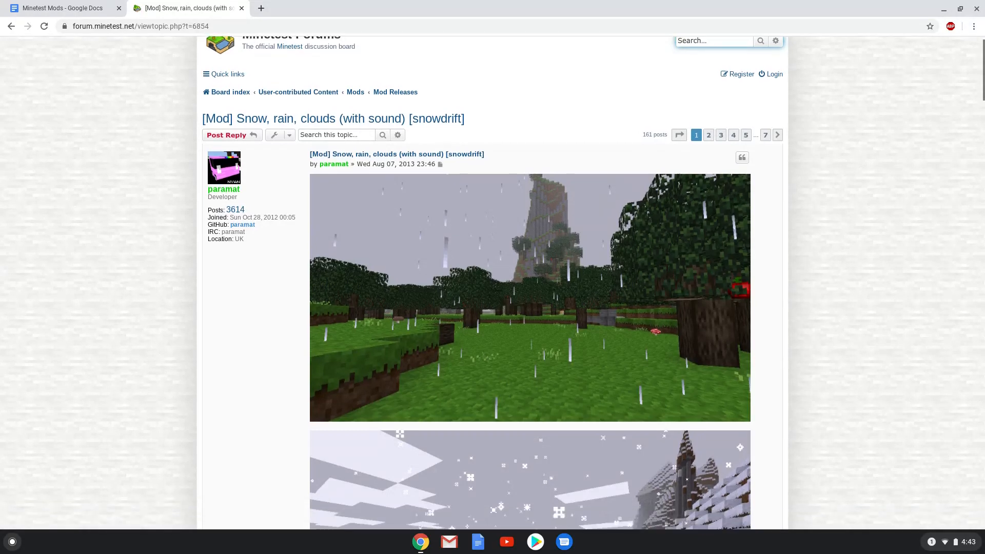
Download snowdrift-master.zip via the github master.zip link in the first post.
{"action": "scroll", "scroll_direction": "down", "scroll_amount": 3}
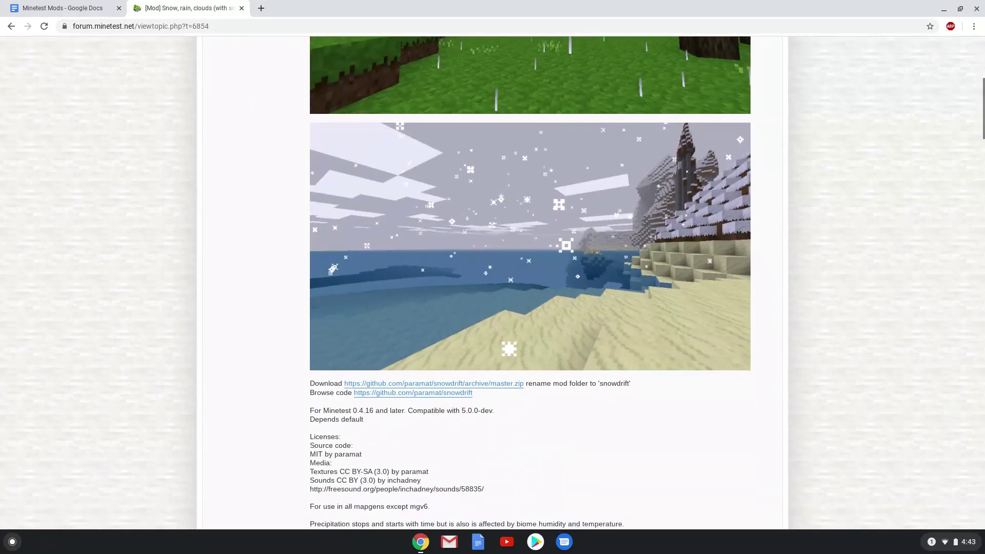
{"action": "scroll", "scroll_direction": "down", "scroll_amount": 3}
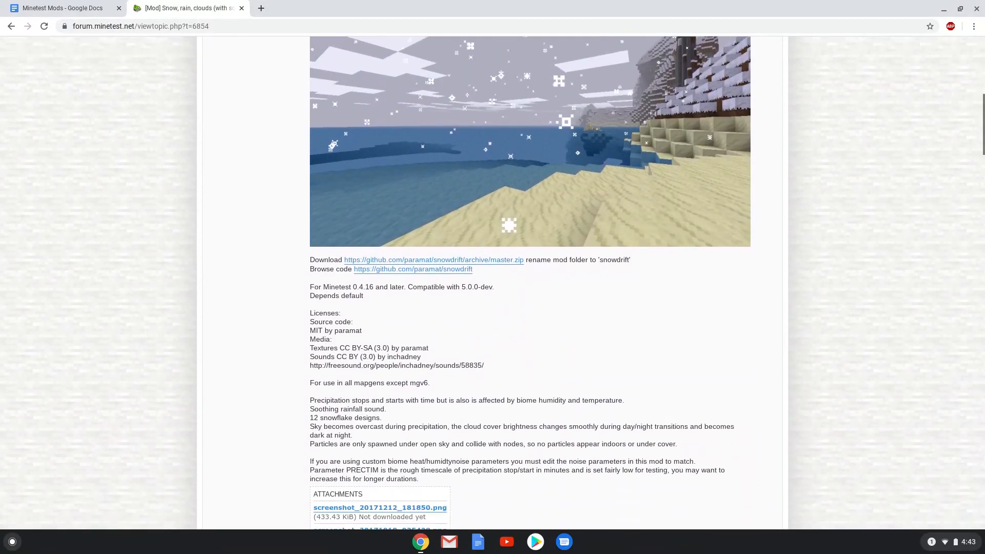
{"action": "scroll", "scroll_direction": "down", "scroll_amount": 3}
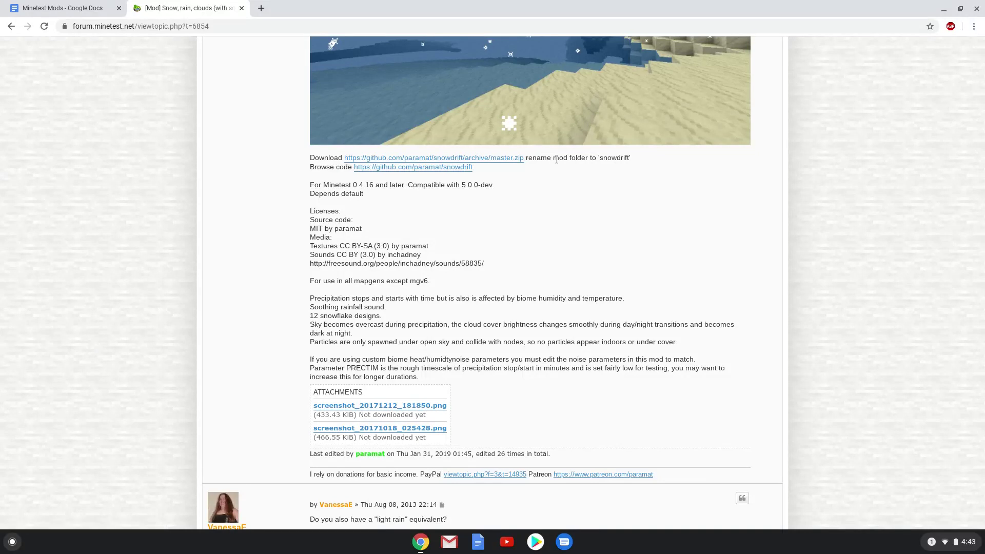
{"action": "mouse_move", "coordinate": [612, 159]}
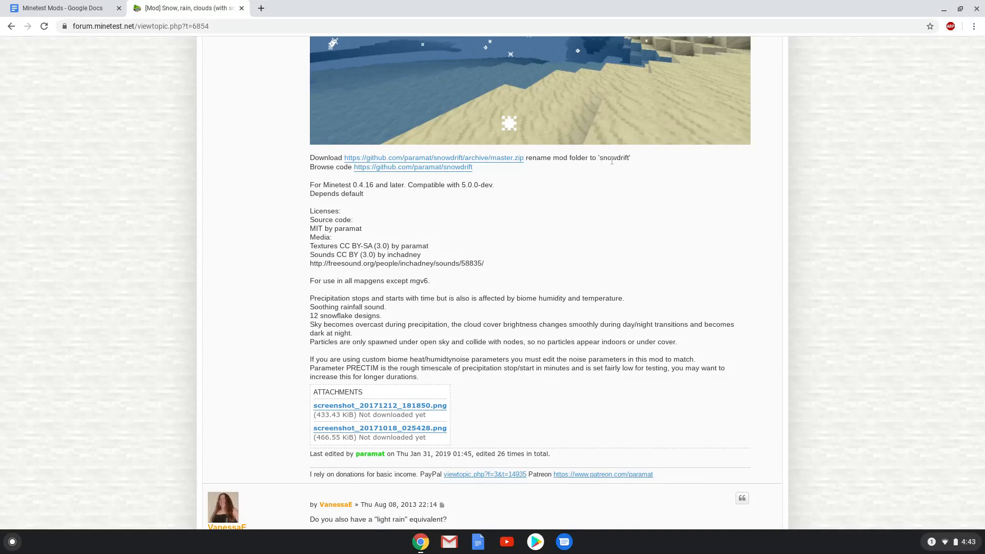
{"action": "mouse_move", "coordinate": [385, 197]}
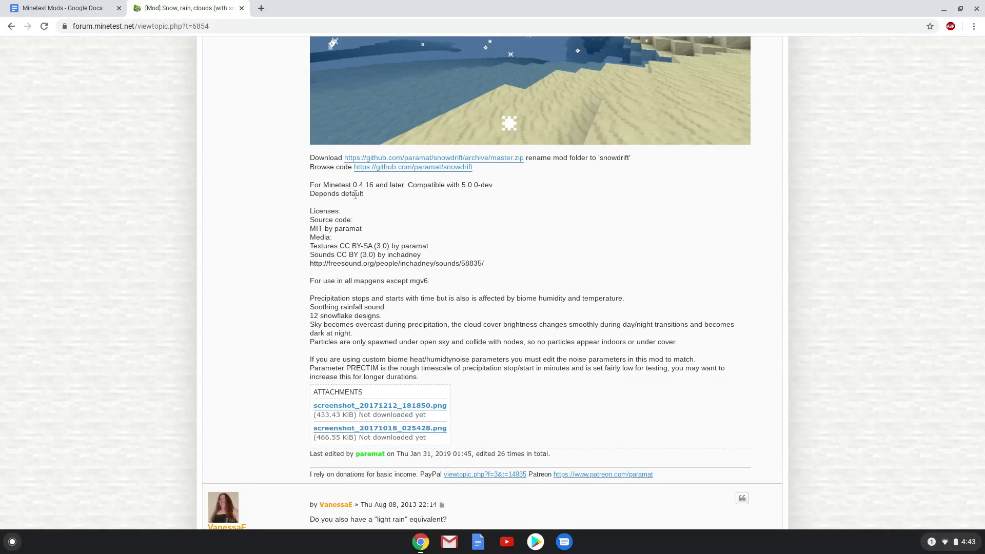
{"action": "mouse_move", "coordinate": [374, 179]}
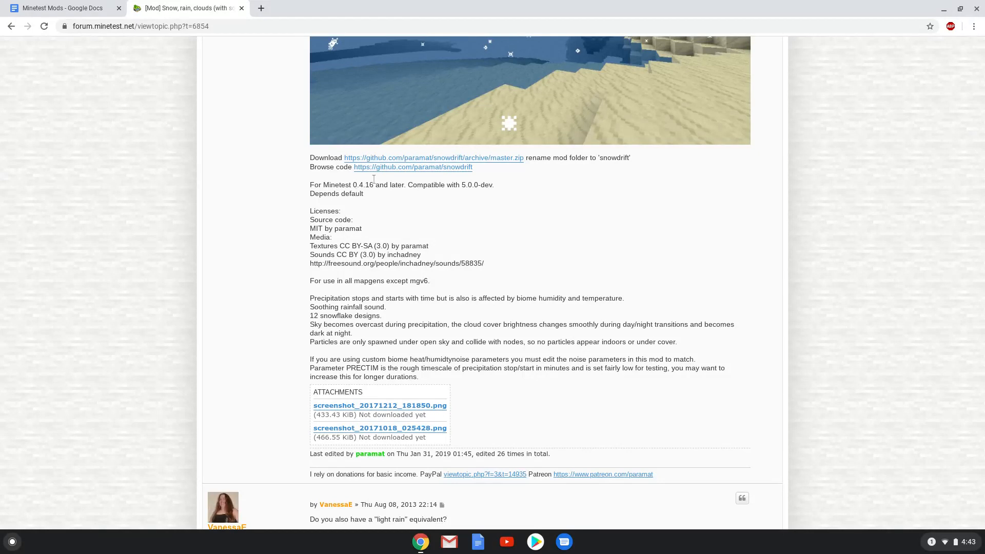
{"action": "left_click", "coordinate": [433, 158]}
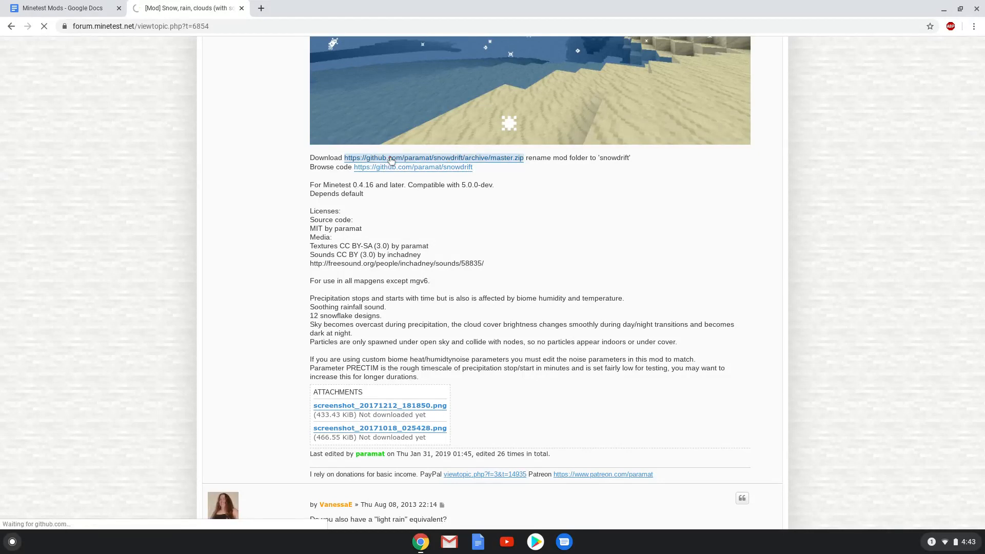
{"action": "left_click", "coordinate": [433, 157]}
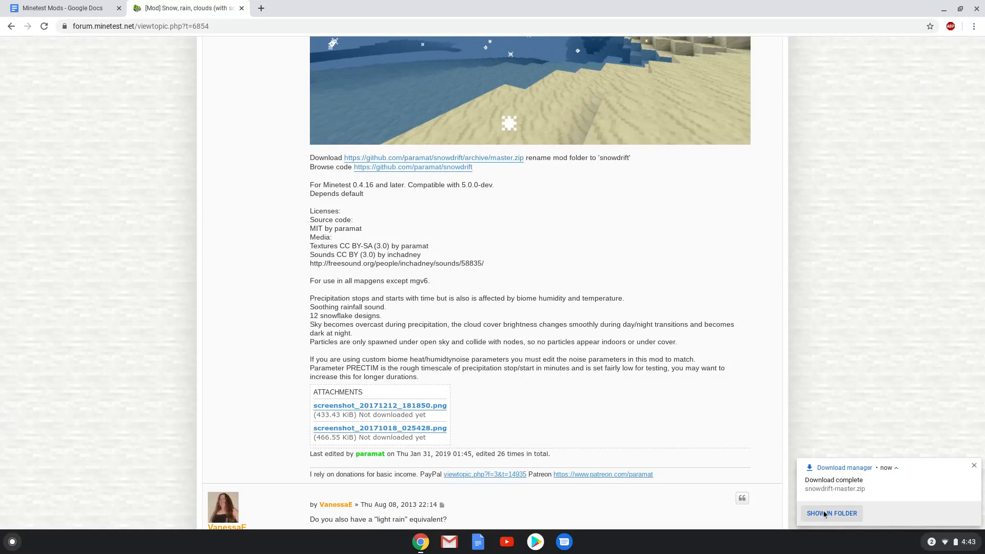
Show snowdrift-master.zip in Downloads, rename it to mod.zip, and cut it.
{"action": "left_click", "coordinate": [973, 465]}
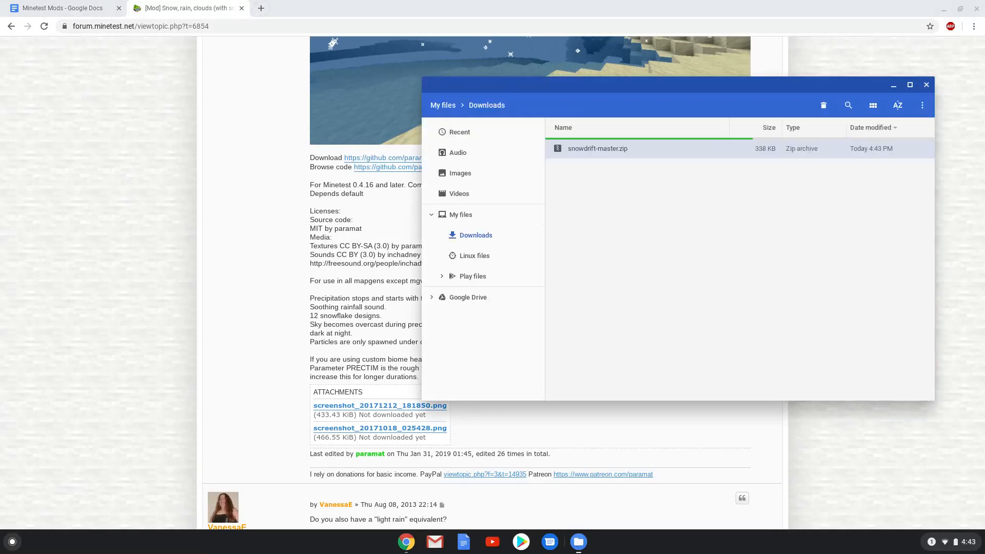
{"action": "left_click", "coordinate": [598, 148]}
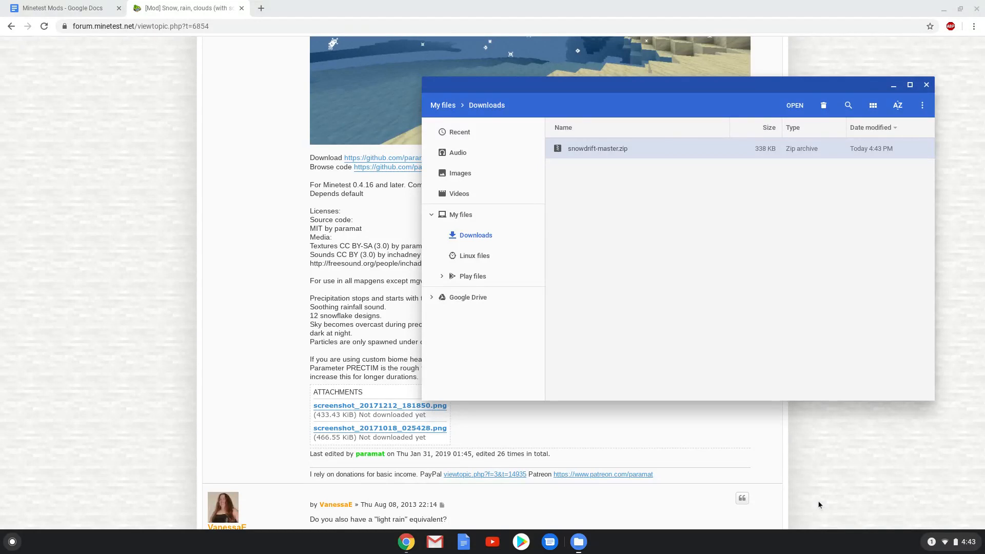
{"action": "mouse_move", "coordinate": [649, 269]}
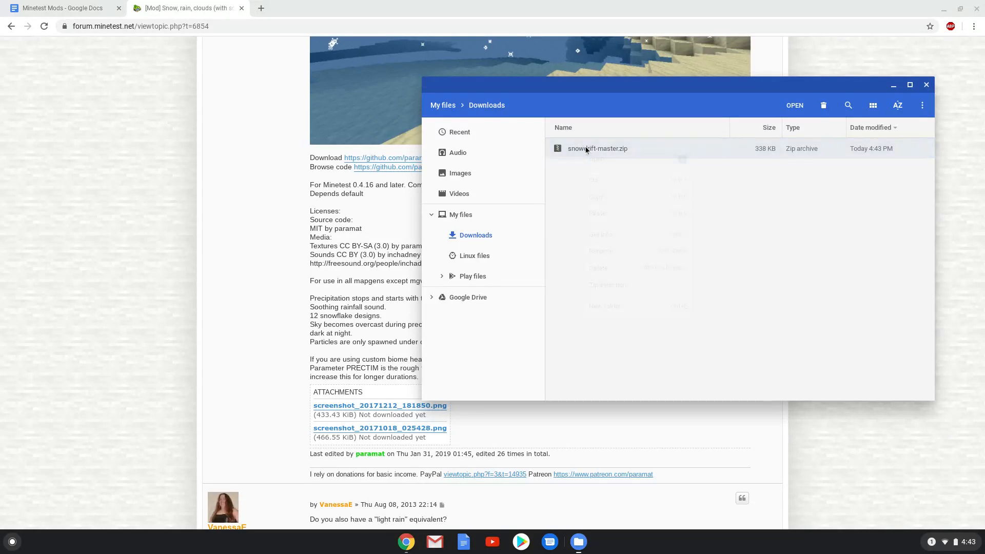
{"action": "right_click", "coordinate": [597, 149]}
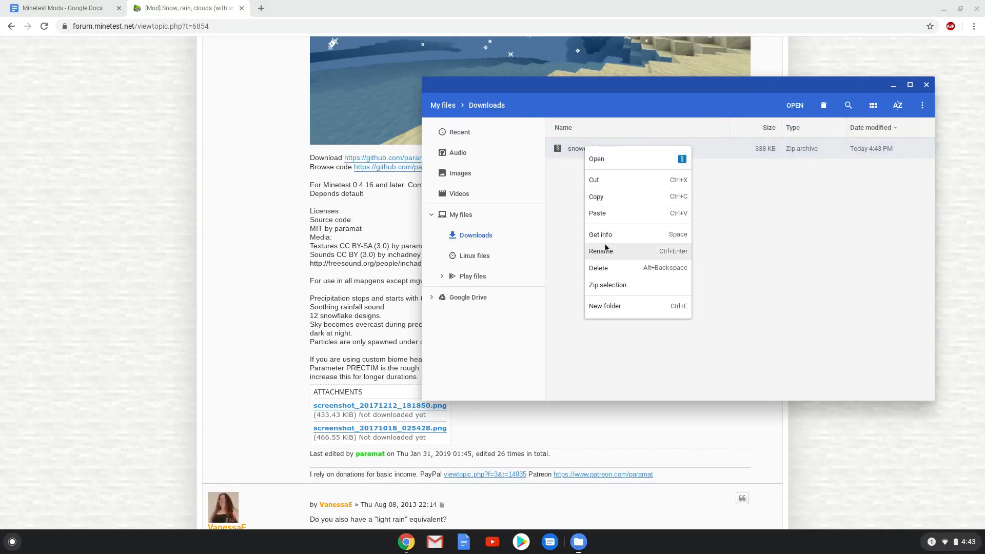
{"action": "left_click", "coordinate": [600, 251]}
{"action": "type", "text": "mod.zip"}
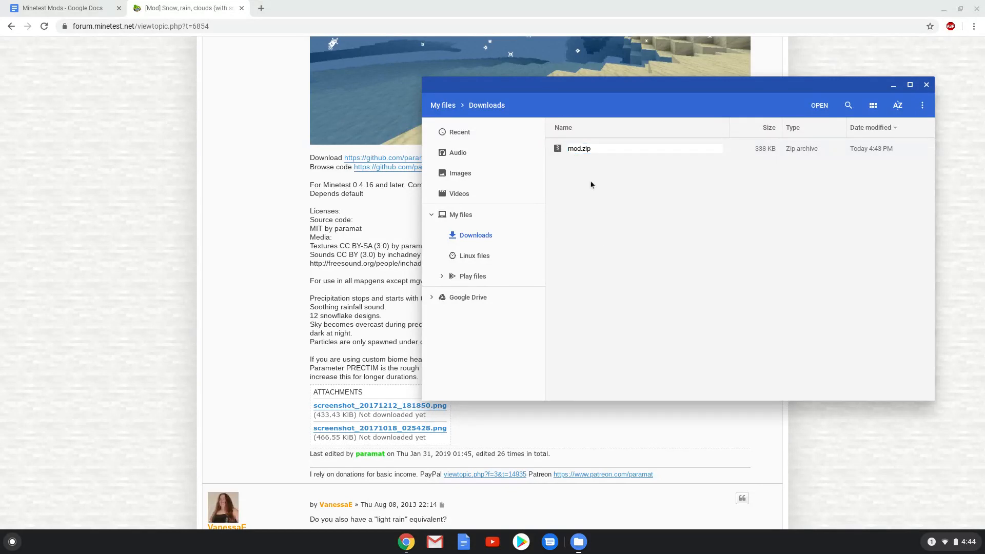
{"action": "left_click", "coordinate": [579, 148]}
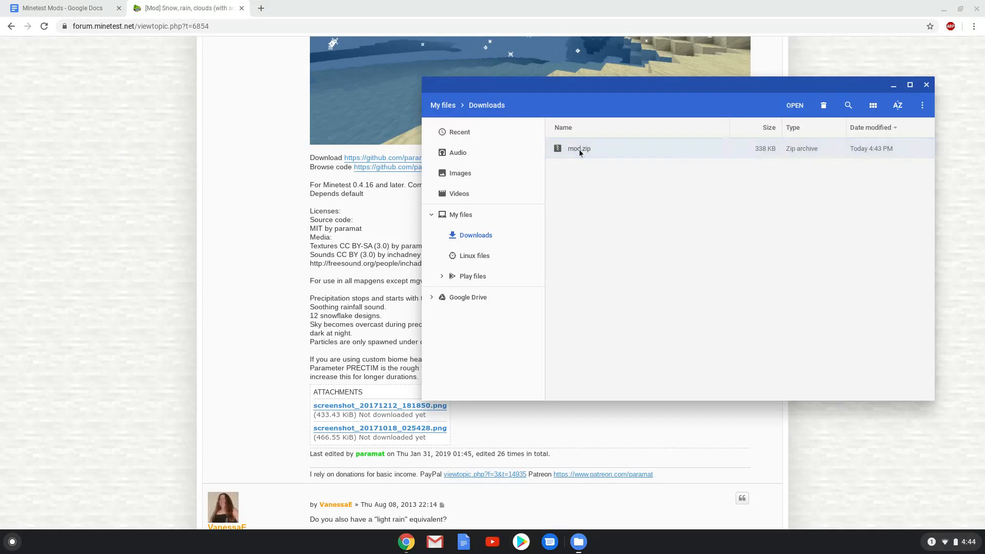
{"action": "right_click", "coordinate": [579, 148]}
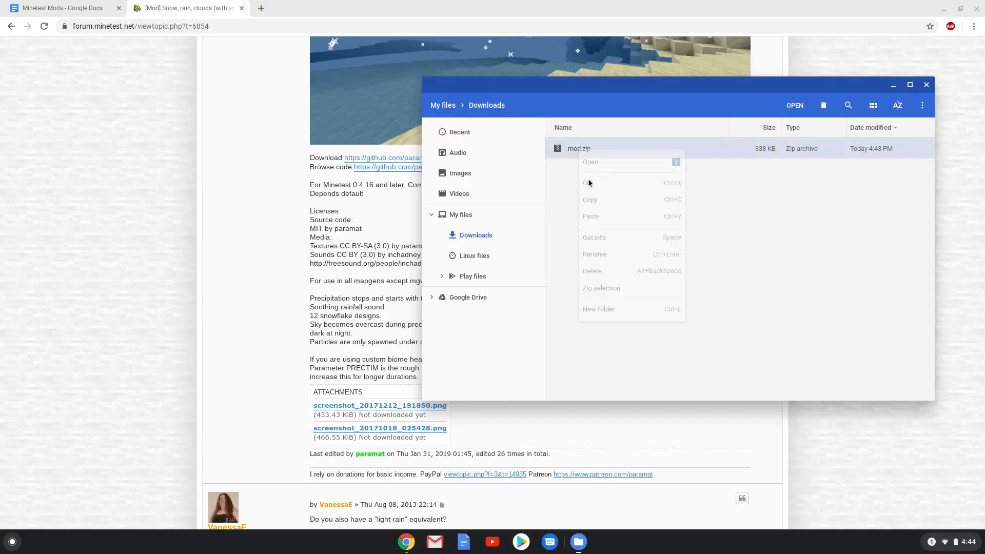
Paste mod.zip into the Linux files folder and bring the browser back to front.
{"action": "left_click", "coordinate": [474, 256]}
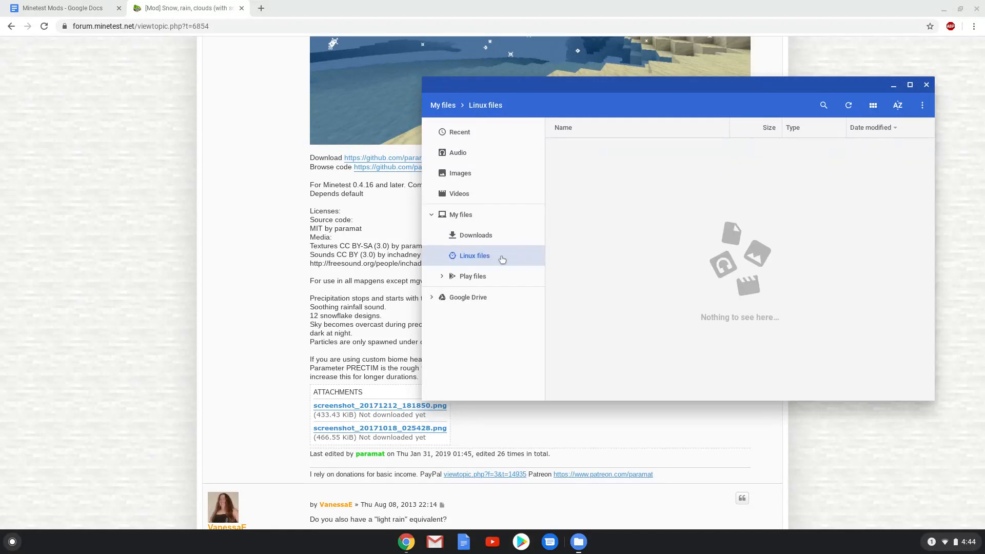
{"action": "right_click", "coordinate": [591, 262]}
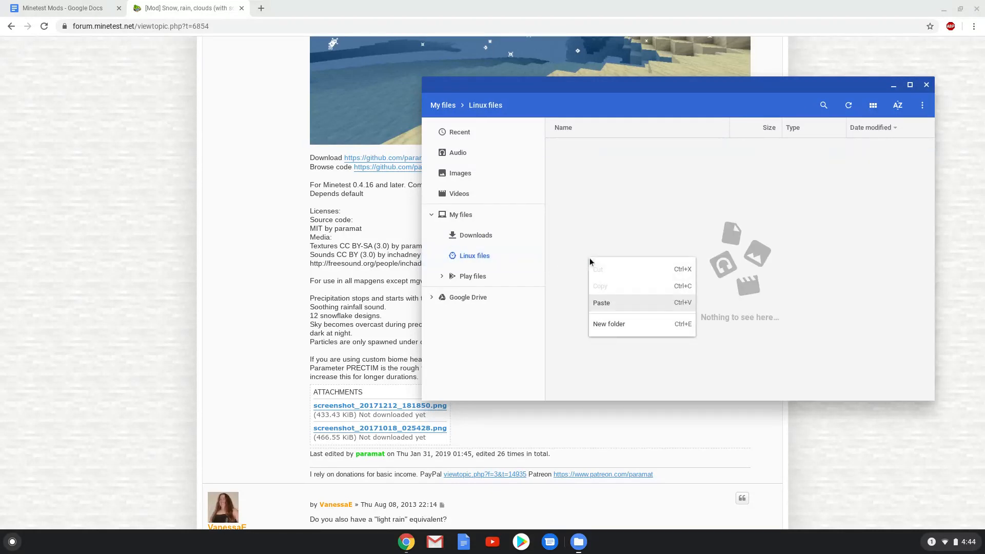
{"action": "left_click", "coordinate": [602, 302]}
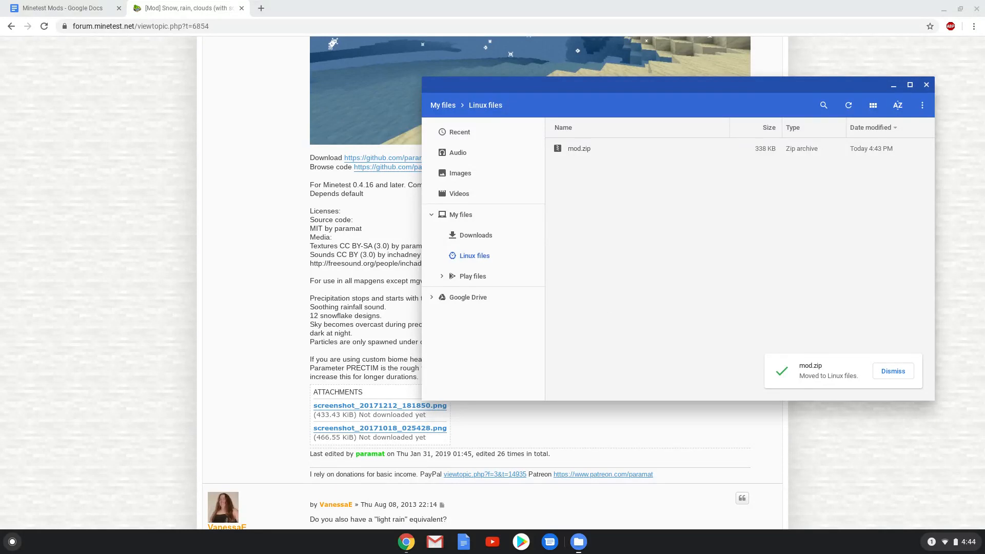
{"action": "mouse_move", "coordinate": [617, 291]}
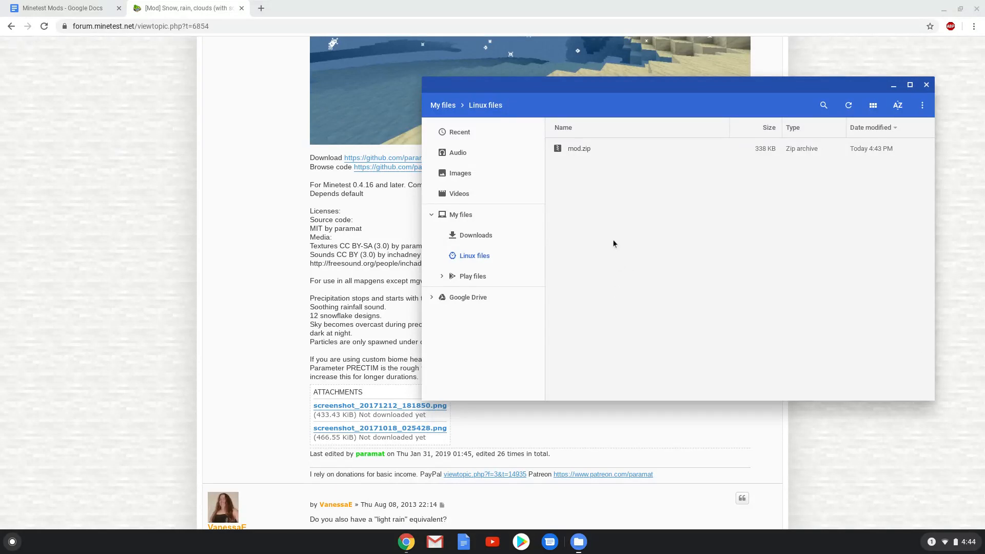
{"action": "left_click", "coordinate": [926, 84]}
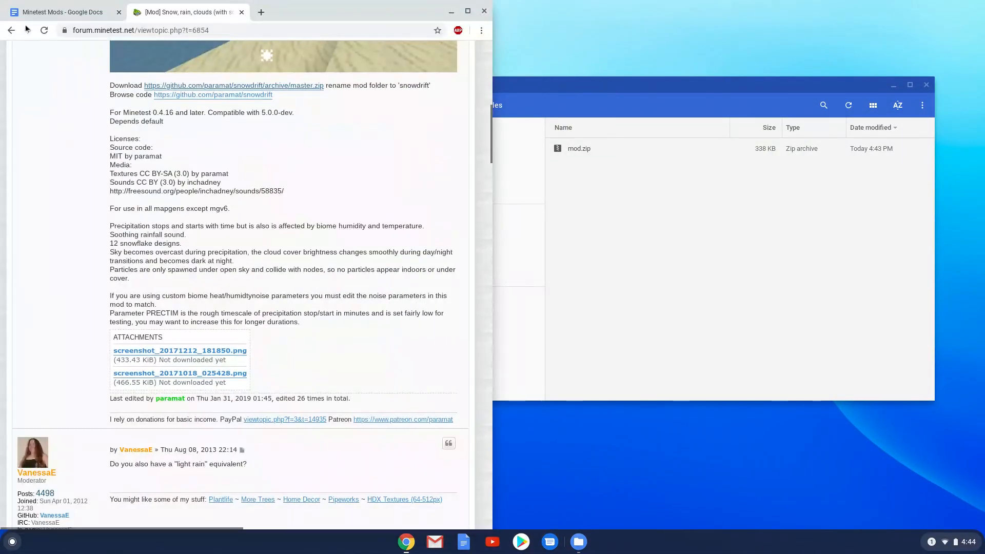
Copy the 'unzip mod.zip' command from the Minetest Mods document.
{"action": "left_click", "coordinate": [62, 12]}
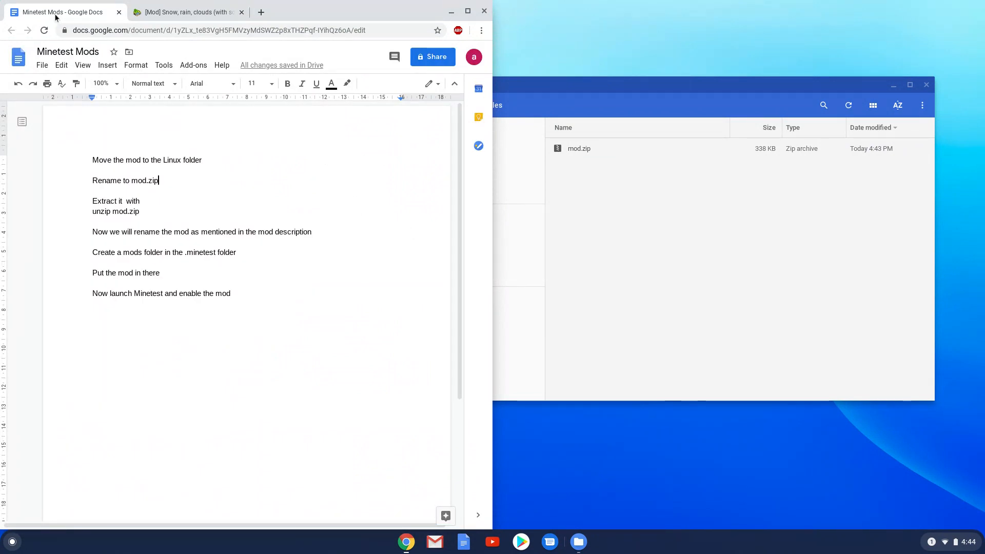
{"action": "mouse_move", "coordinate": [104, 61]}
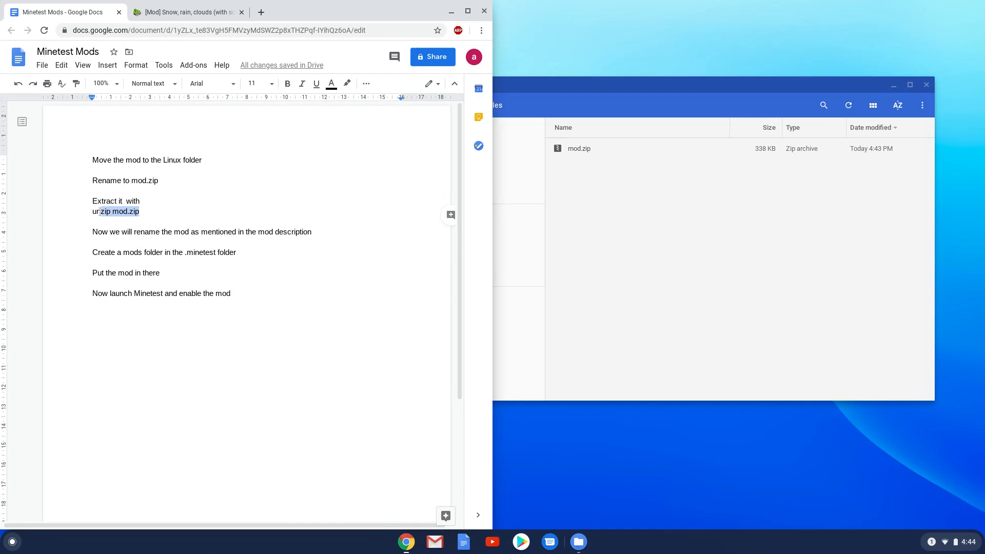
{"action": "right_click", "coordinate": [116, 210]}
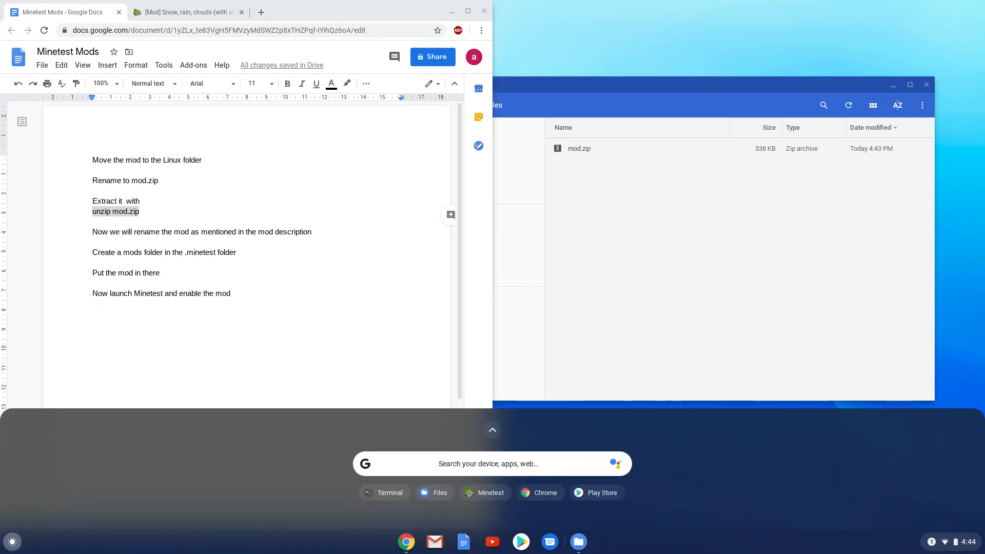
Launch Terminal, run 'unzip mod.zip', then close the terminal and choose Leave.
{"action": "type", "text": "terminal"}
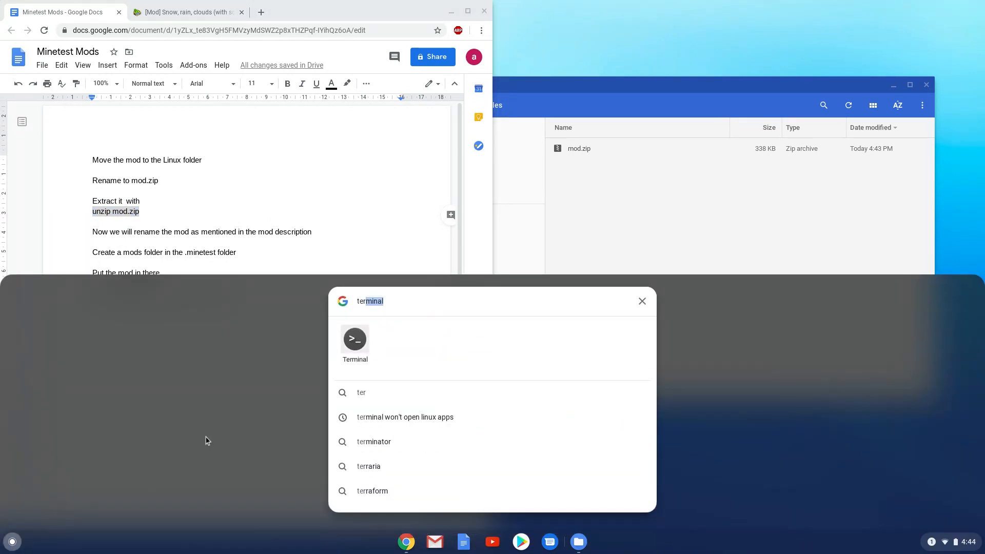
{"action": "mouse_move", "coordinate": [349, 352]}
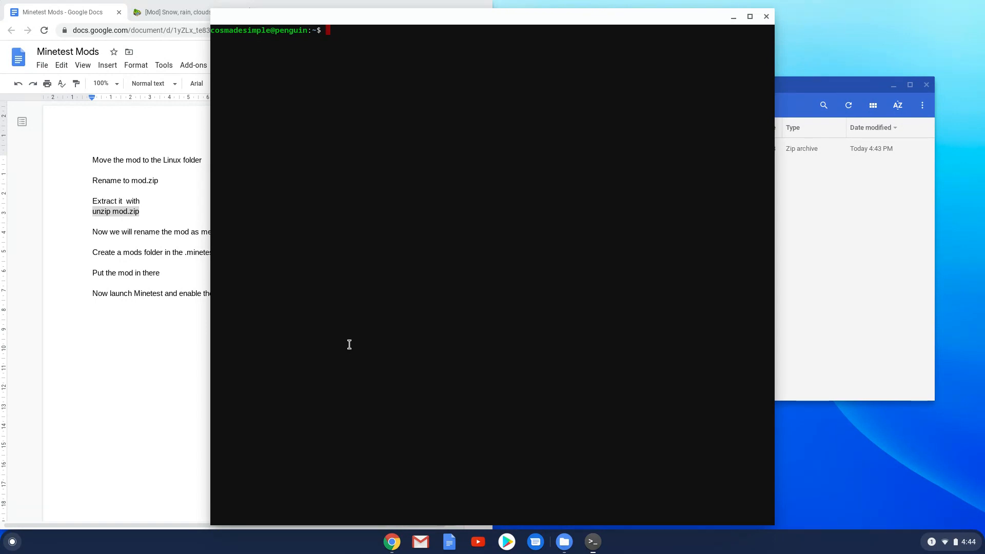
{"action": "type", "text": "unzip mod.zip"}
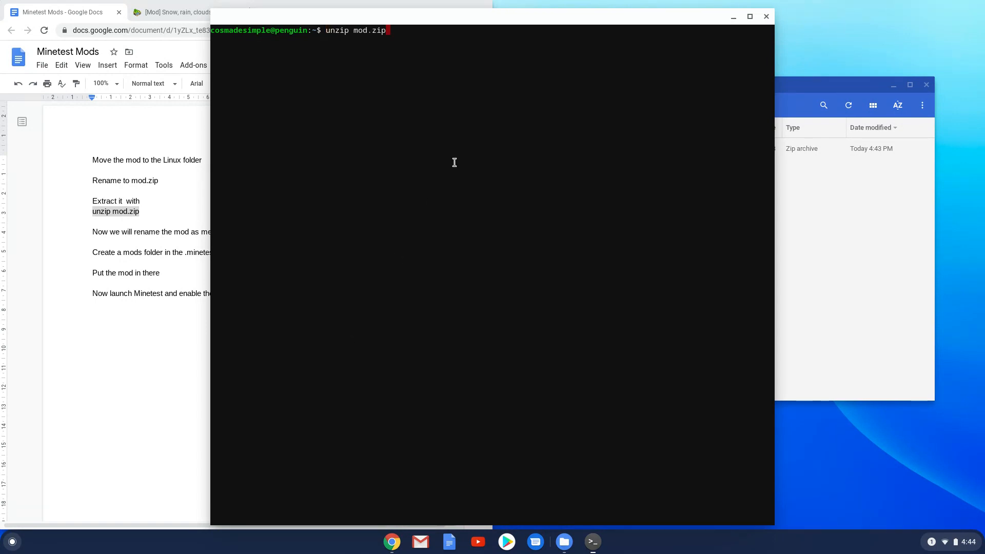
{"action": "key", "text": "Return"}
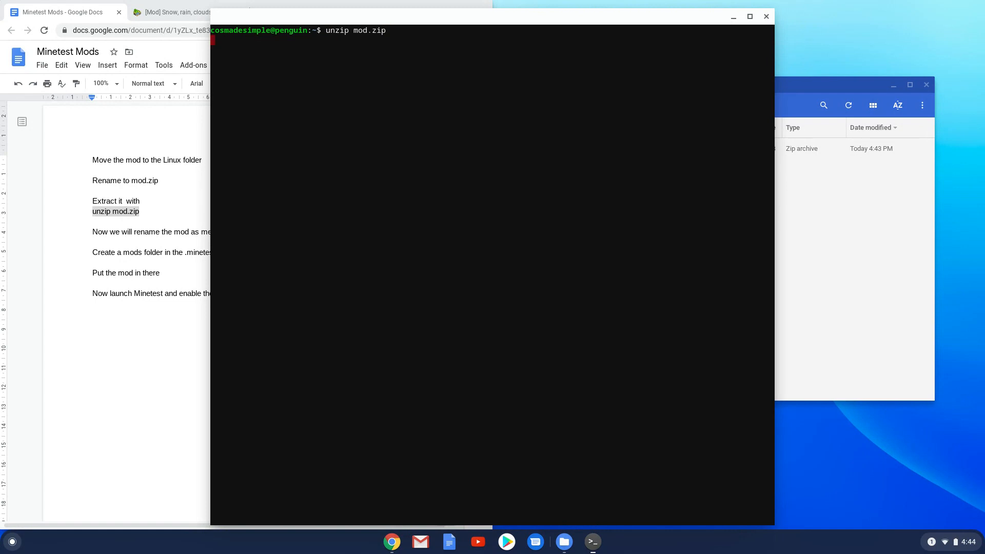
{"action": "key", "text": "Return"}
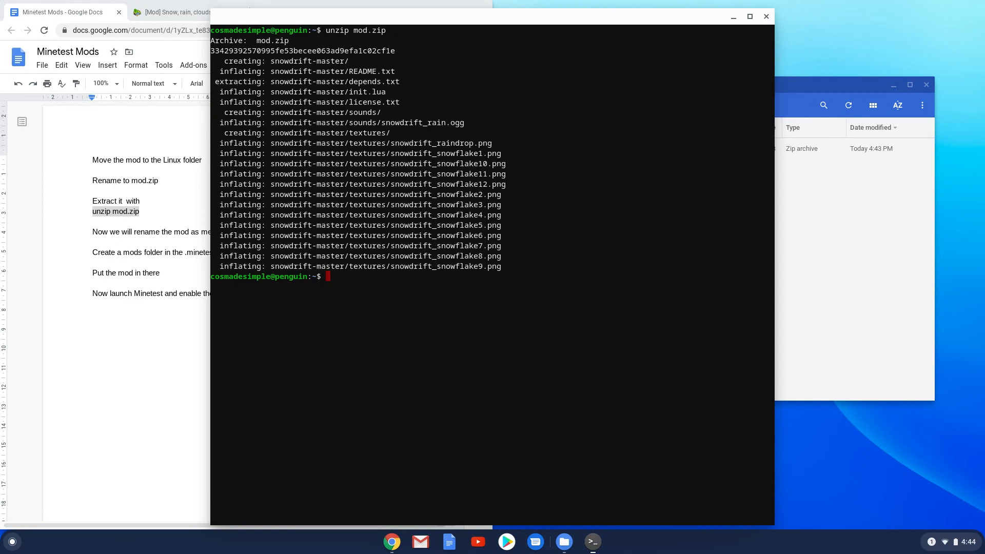
{"action": "mouse_move", "coordinate": [451, 171]}
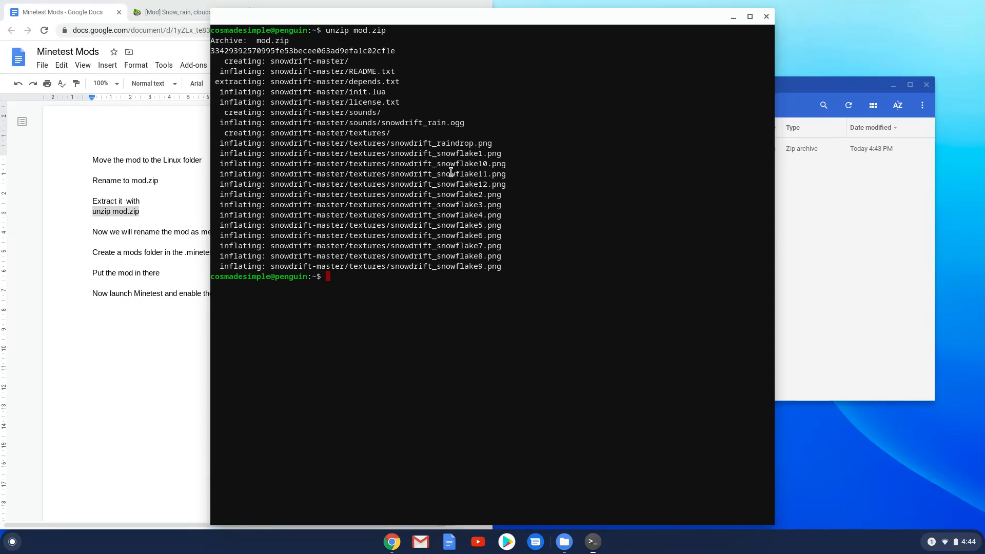
{"action": "mouse_move", "coordinate": [707, 45]}
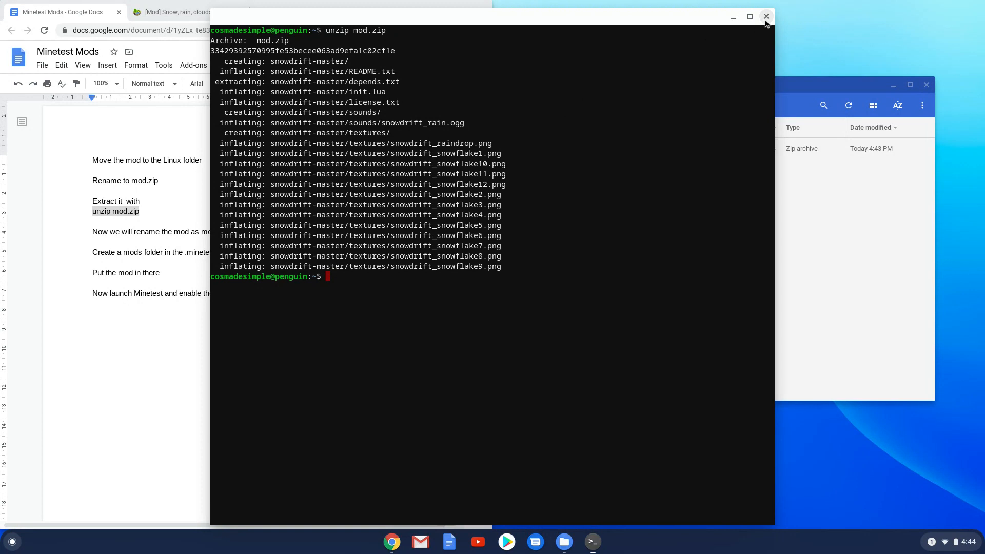
{"action": "left_click", "coordinate": [765, 15]}
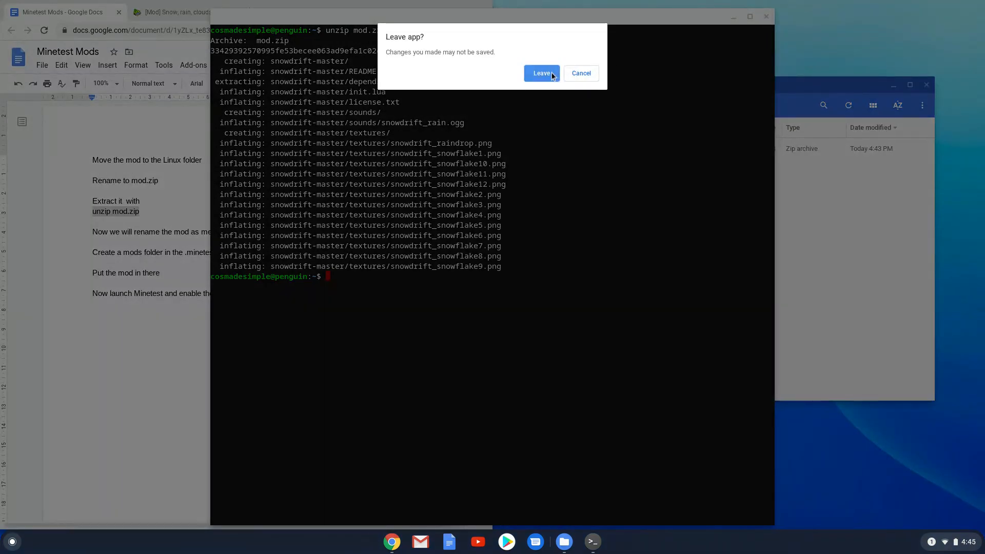
{"action": "left_click", "coordinate": [540, 73]}
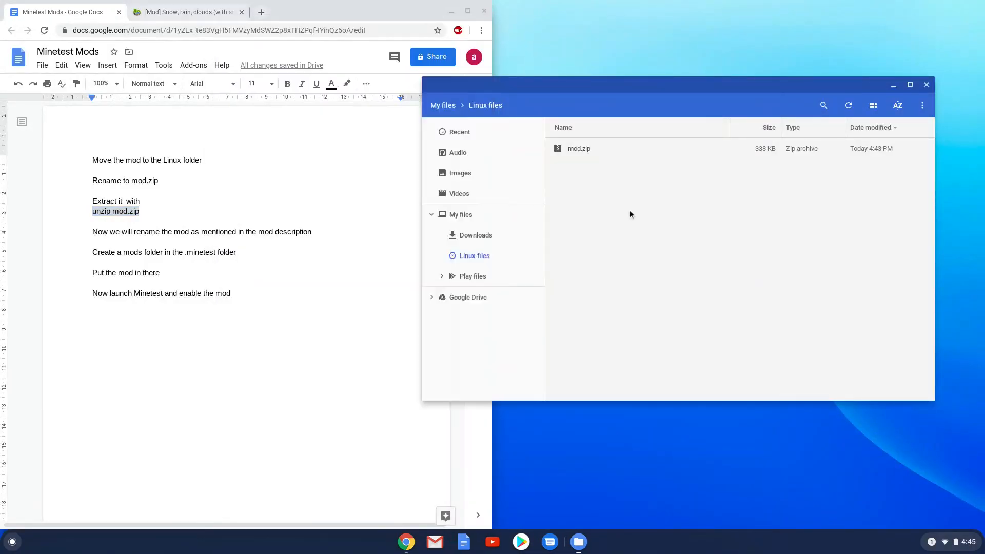
Refresh Linux files and rename the snowdrift-master folder to 'snowdrift'.
{"action": "left_click", "coordinate": [848, 105]}
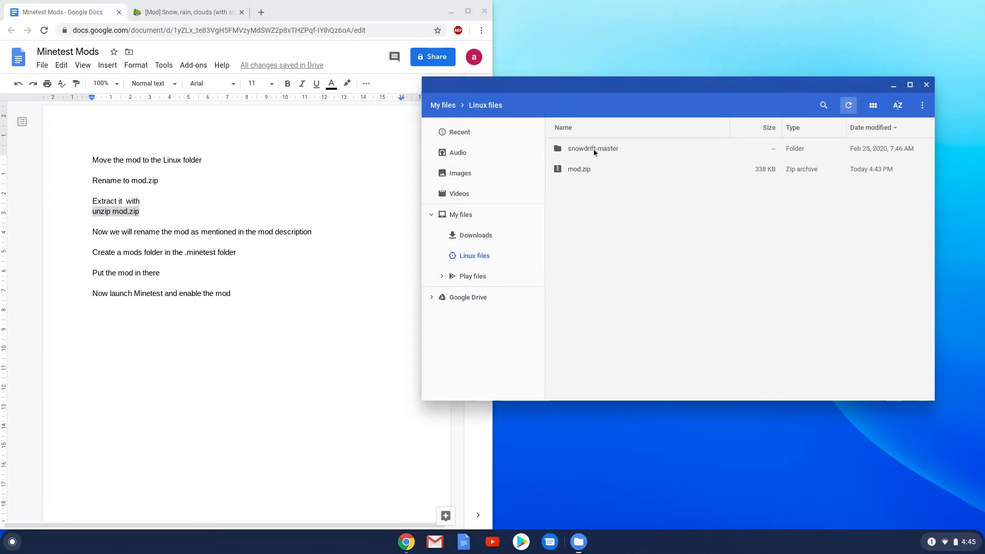
{"action": "right_click", "coordinate": [592, 148]}
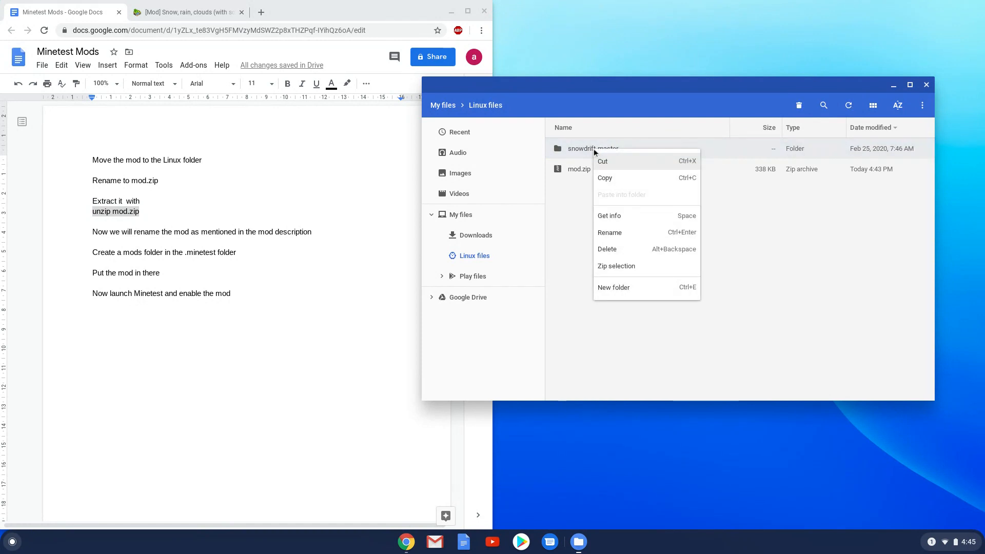
{"action": "mouse_move", "coordinate": [607, 177]}
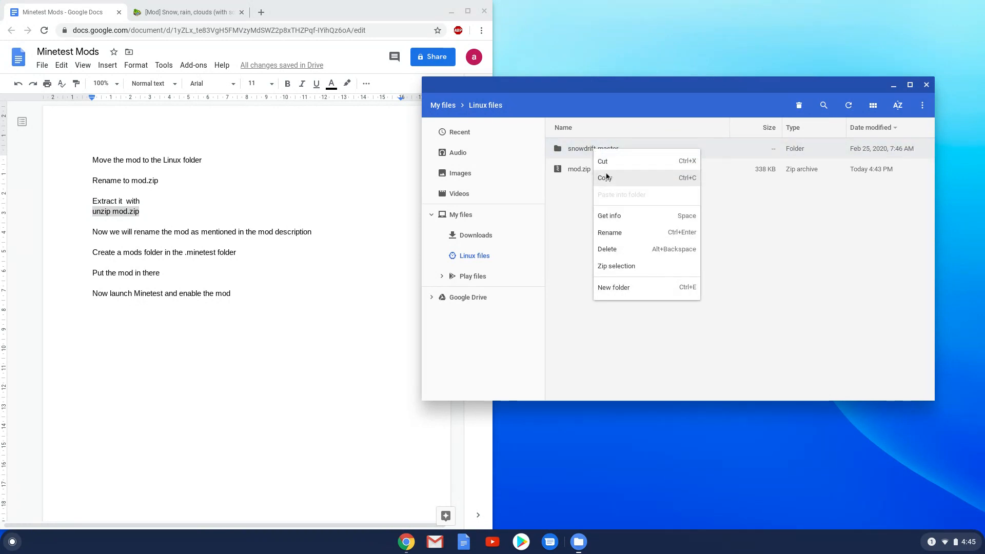
{"action": "left_click", "coordinate": [610, 233]}
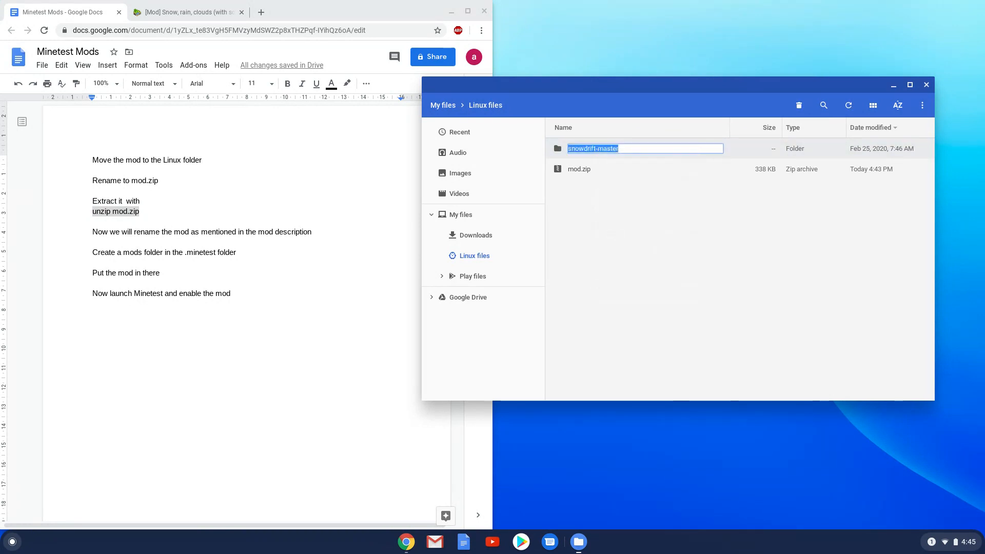
{"action": "type", "text": "snow"}
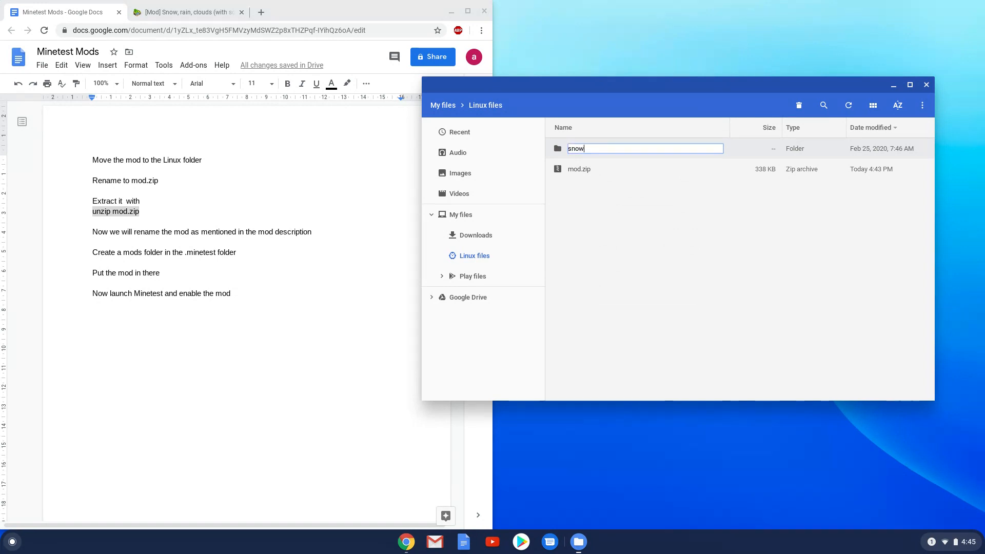
{"action": "type", "text": "drift"}
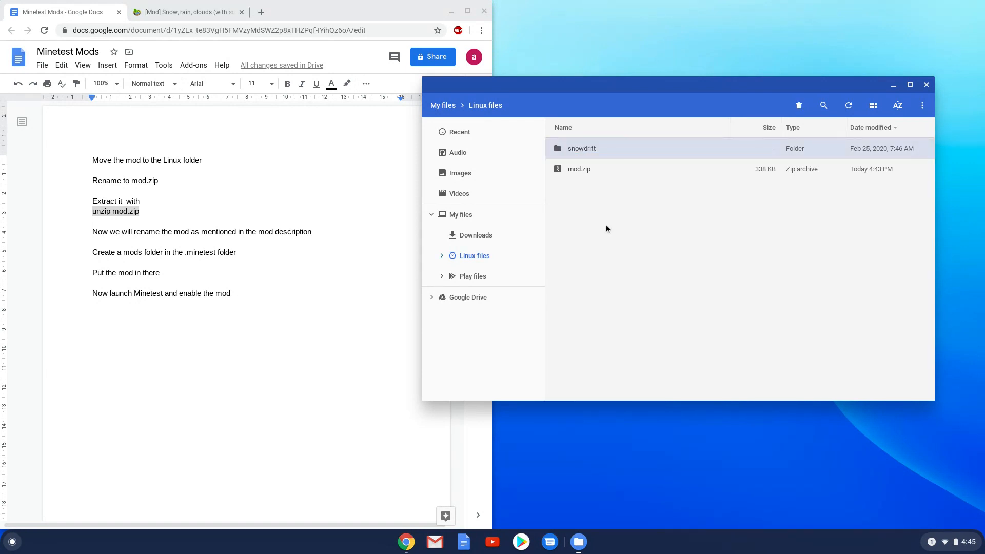
{"action": "mouse_move", "coordinate": [778, 165]}
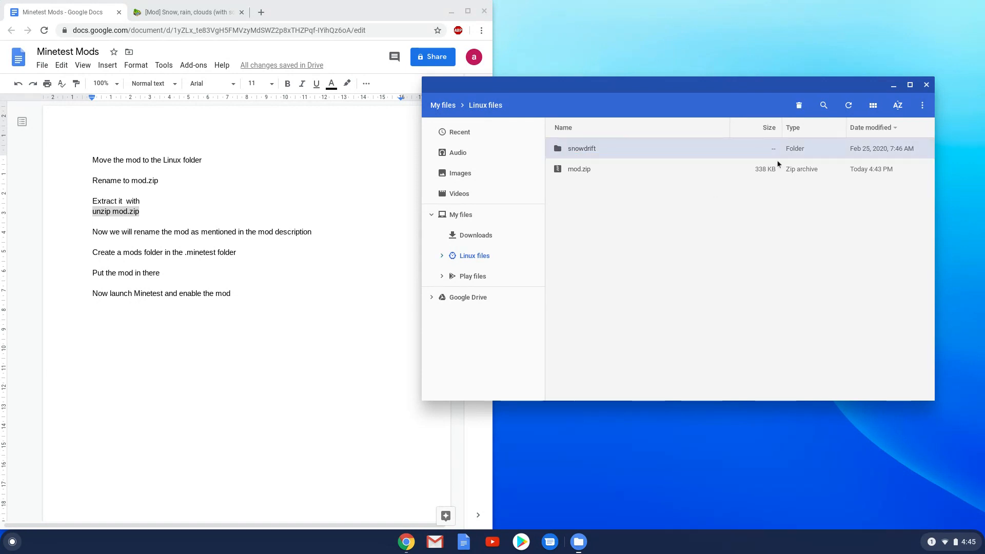
Turn on Show hidden files from the Files extra options menu.
{"action": "left_click", "coordinate": [922, 105]}
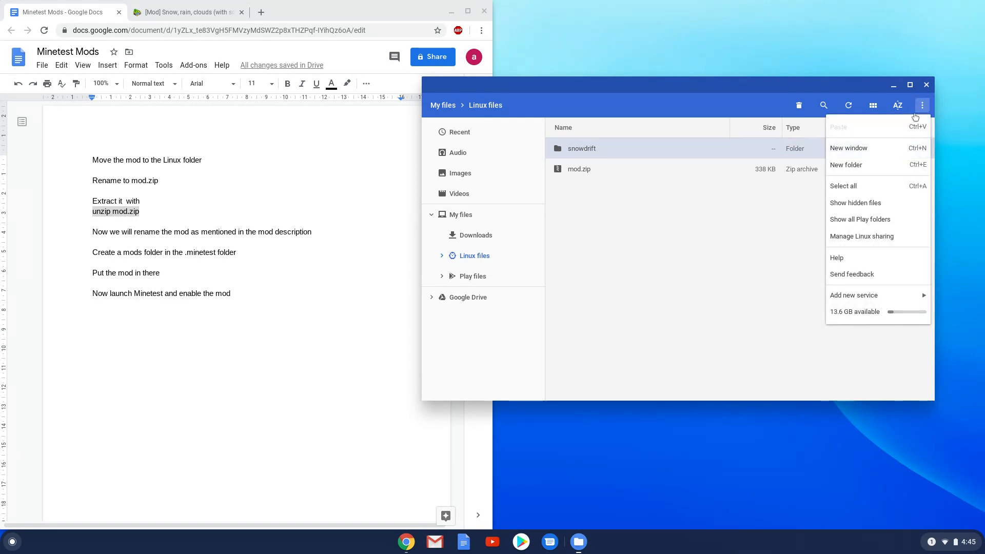
{"action": "left_click", "coordinate": [856, 202]}
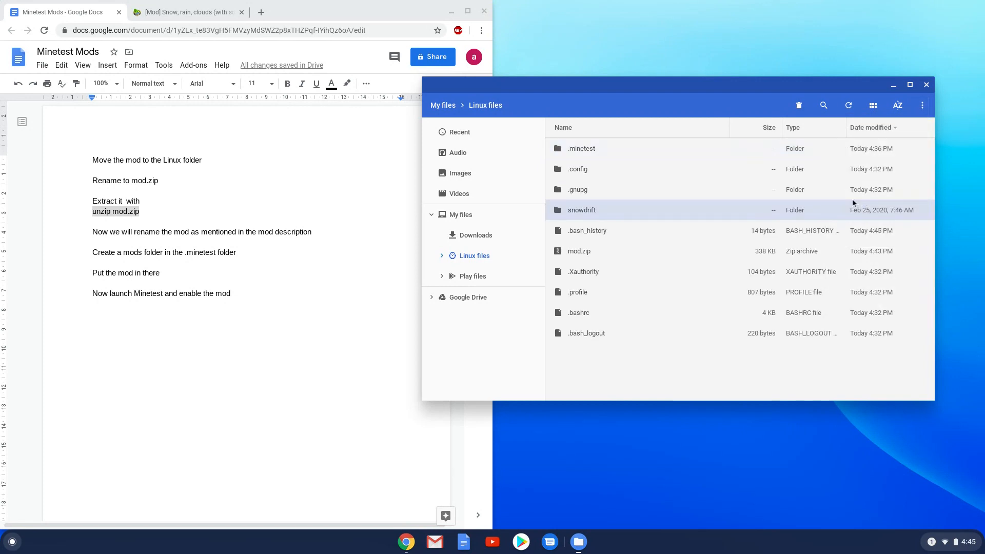
{"action": "mouse_move", "coordinate": [739, 184]}
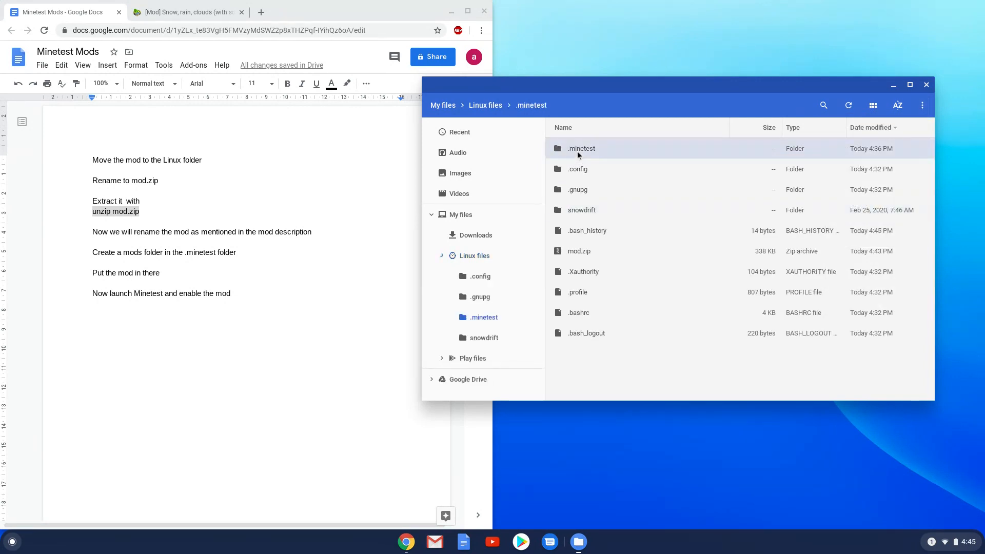
Create a 'mods' folder inside .minetest, then return to Linux files.
{"action": "double_click", "coordinate": [582, 148]}
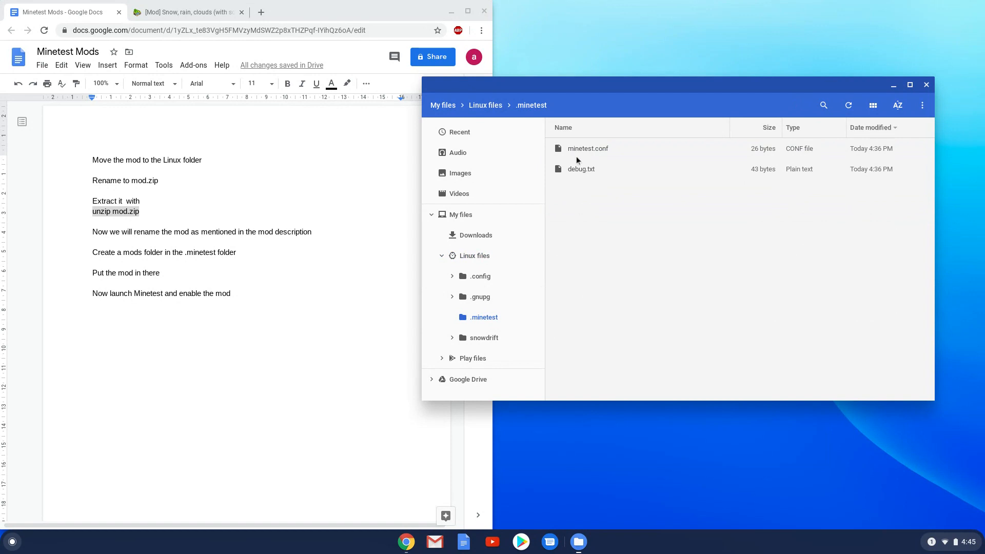
{"action": "right_click", "coordinate": [584, 210]}
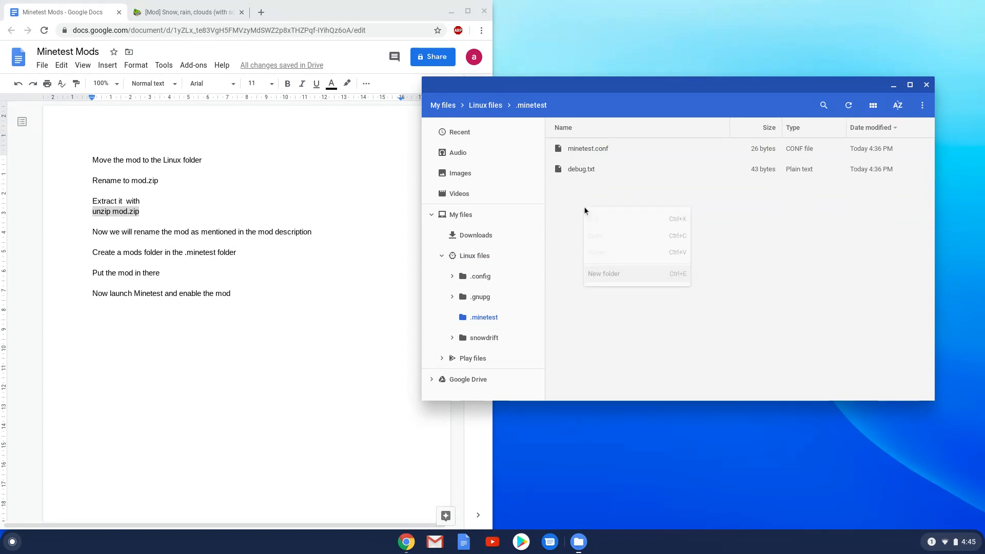
{"action": "left_click", "coordinate": [604, 274]}
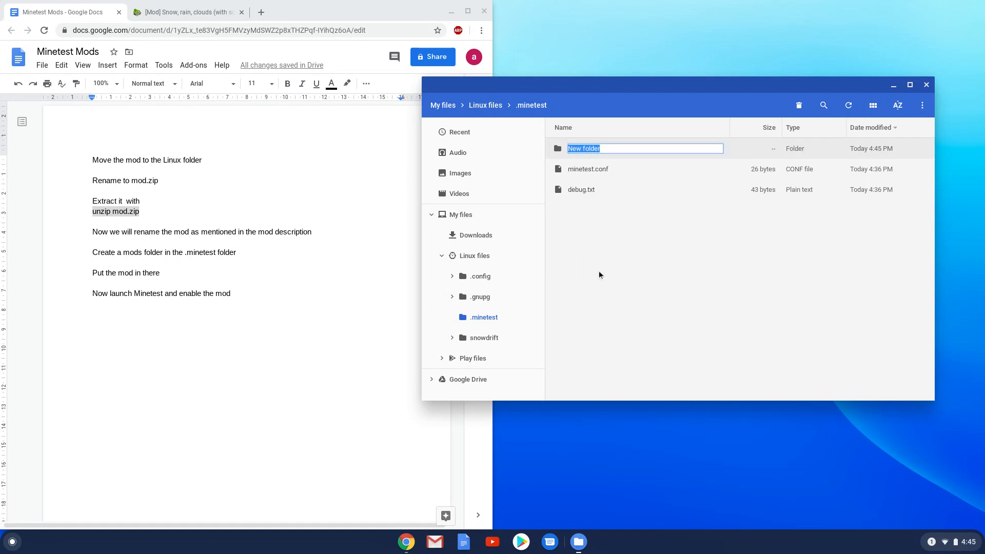
{"action": "type", "text": "mods"}
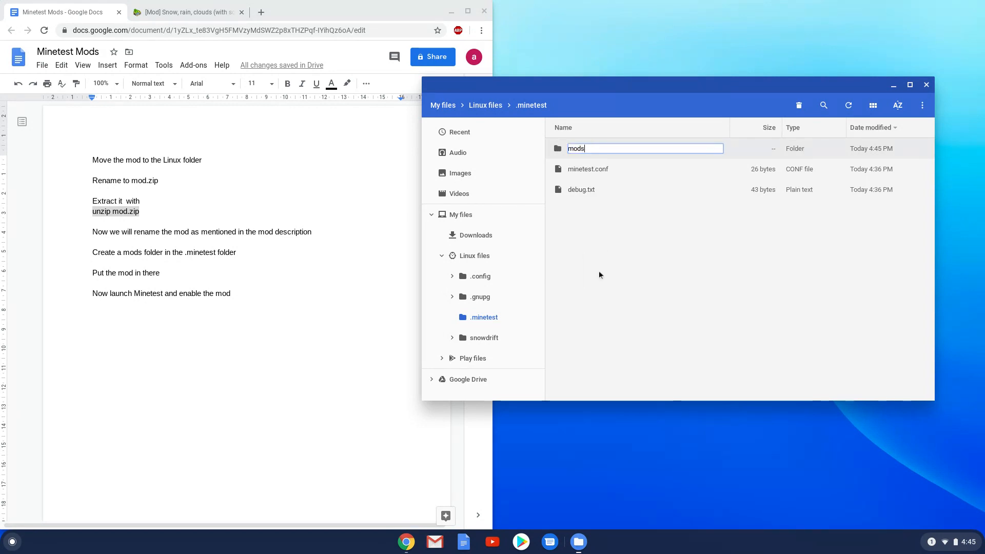
{"action": "key", "text": "Return"}
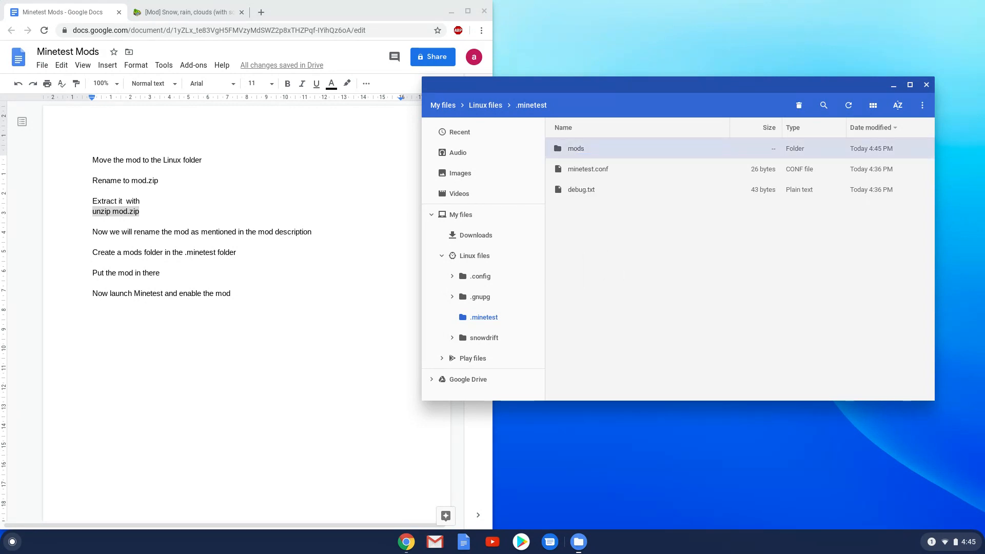
{"action": "mouse_move", "coordinate": [614, 273]}
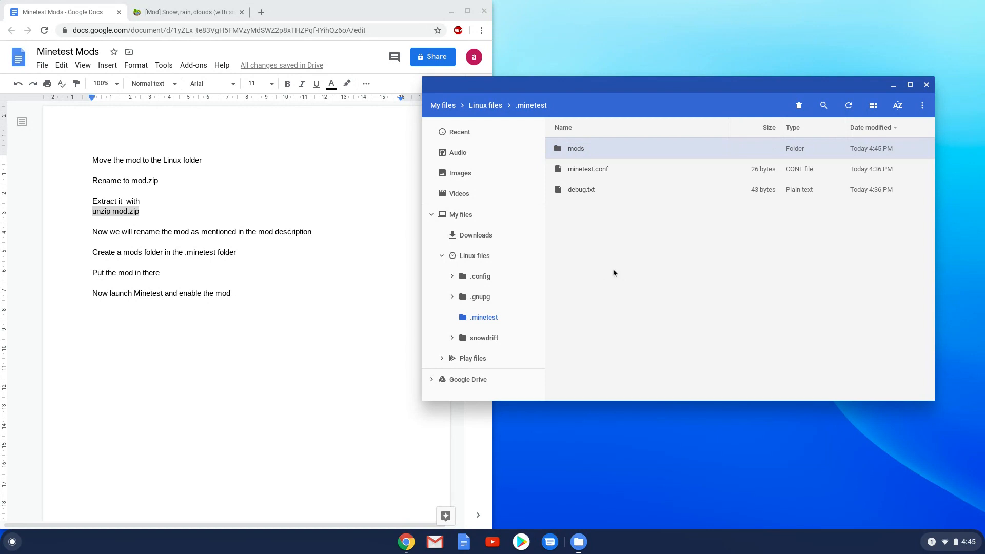
{"action": "left_click", "coordinate": [461, 215]}
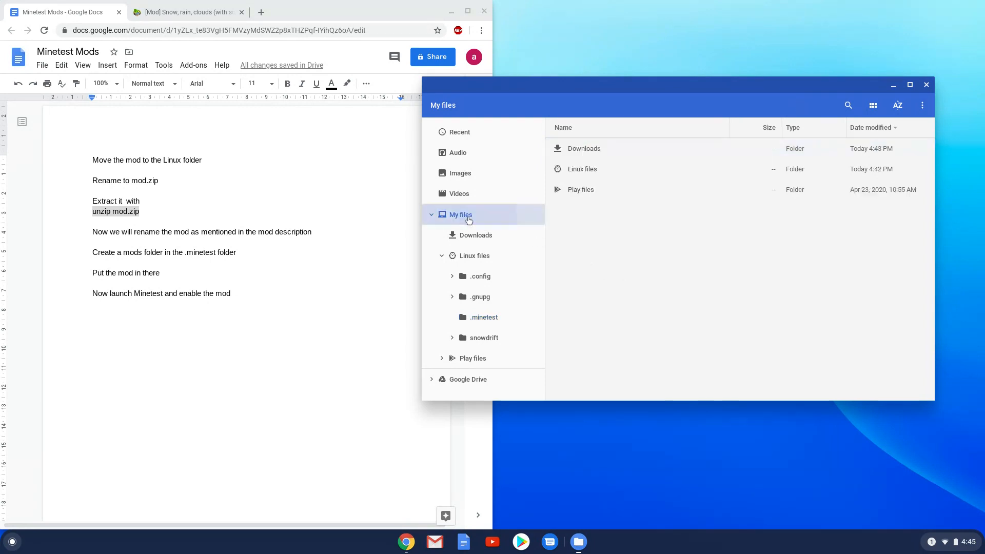
{"action": "left_click", "coordinate": [473, 255]}
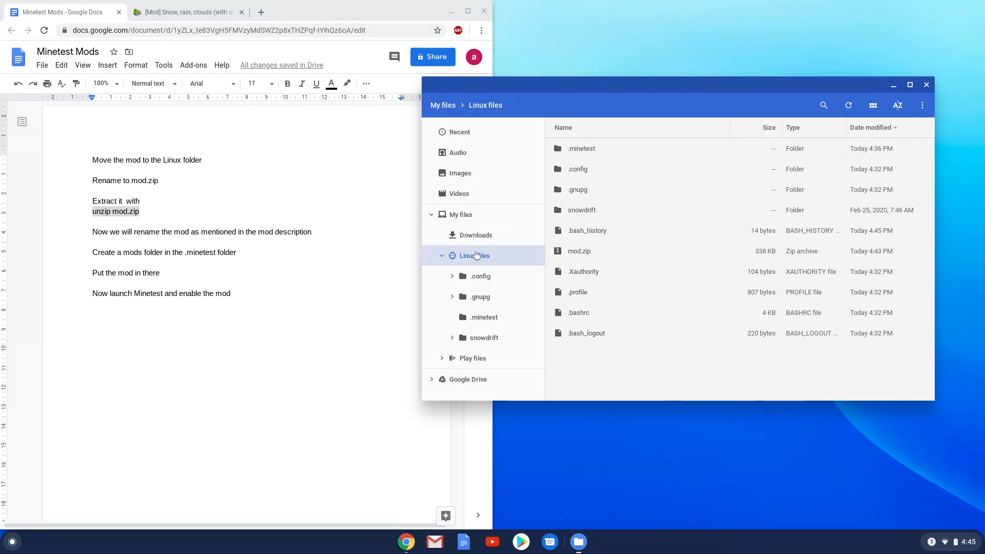
{"action": "mouse_move", "coordinate": [577, 220]}
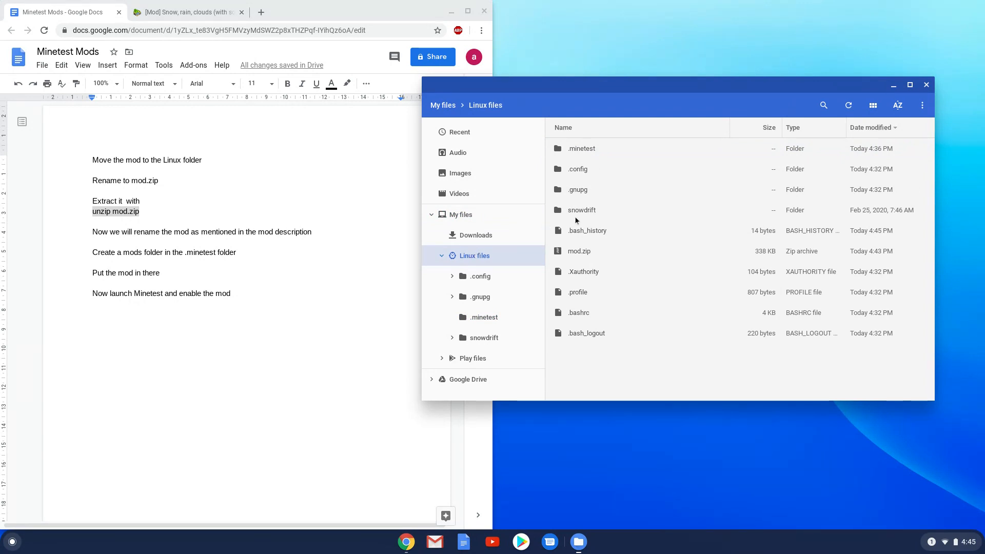
Cut the snowdrift folder and paste it into .minetest/mods.
{"action": "right_click", "coordinate": [581, 209]}
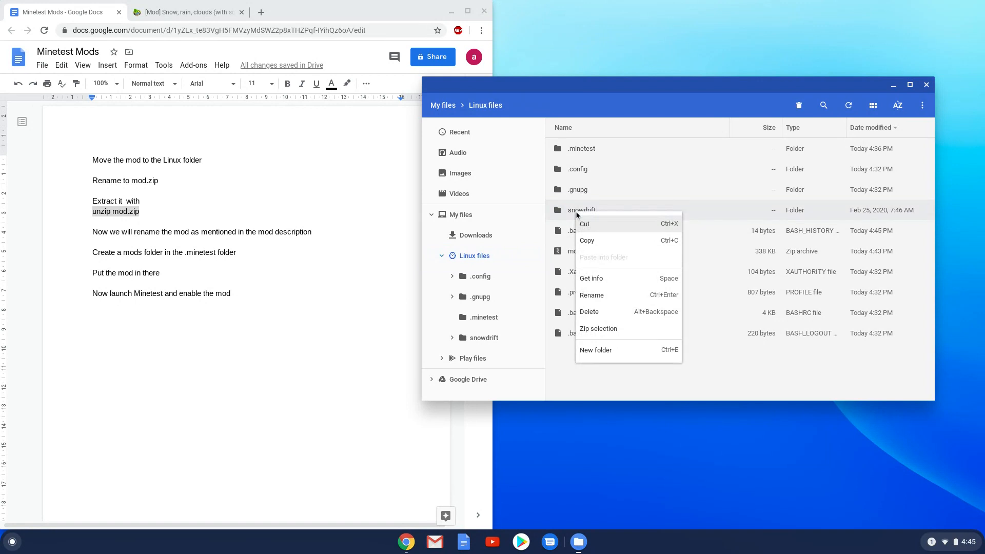
{"action": "left_click", "coordinate": [578, 163]}
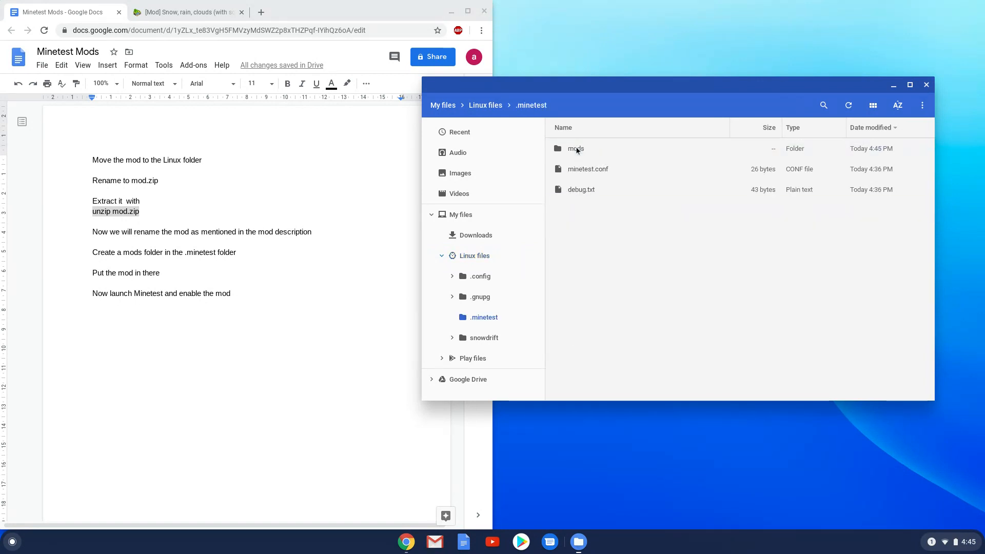
{"action": "double_click", "coordinate": [576, 148]}
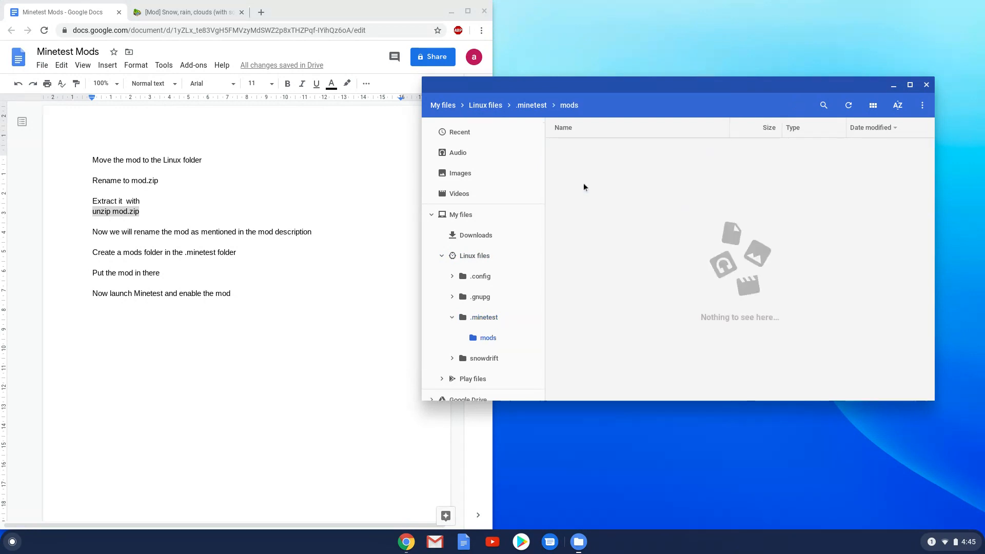
{"action": "right_click", "coordinate": [584, 188]}
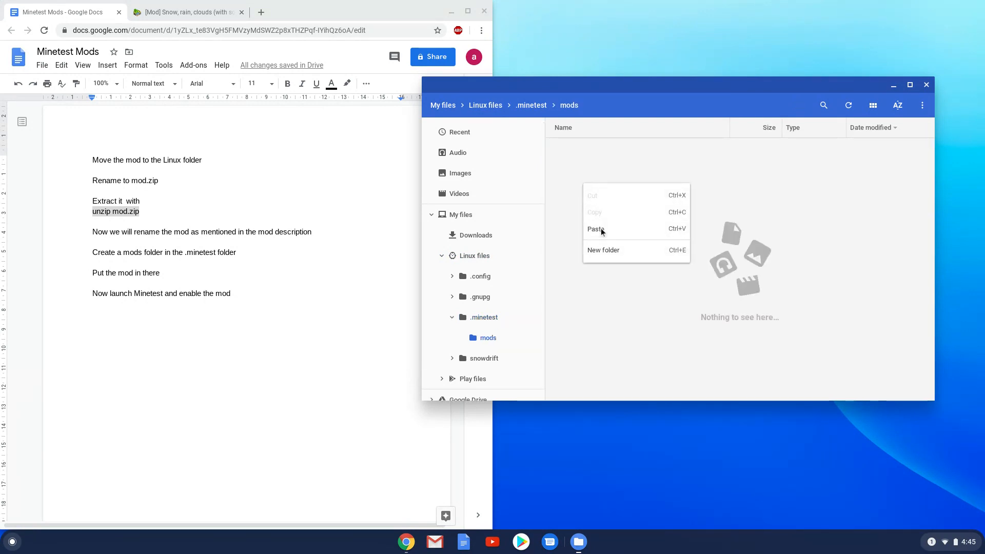
{"action": "left_click", "coordinate": [595, 228]}
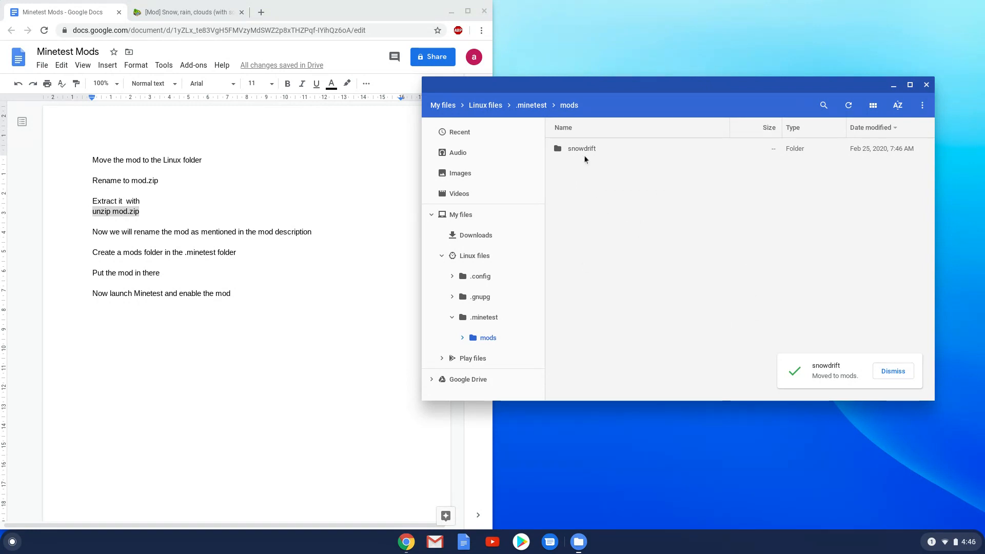
Return to Linux files and turn off Show hidden files.
{"action": "left_click", "coordinate": [473, 255]}
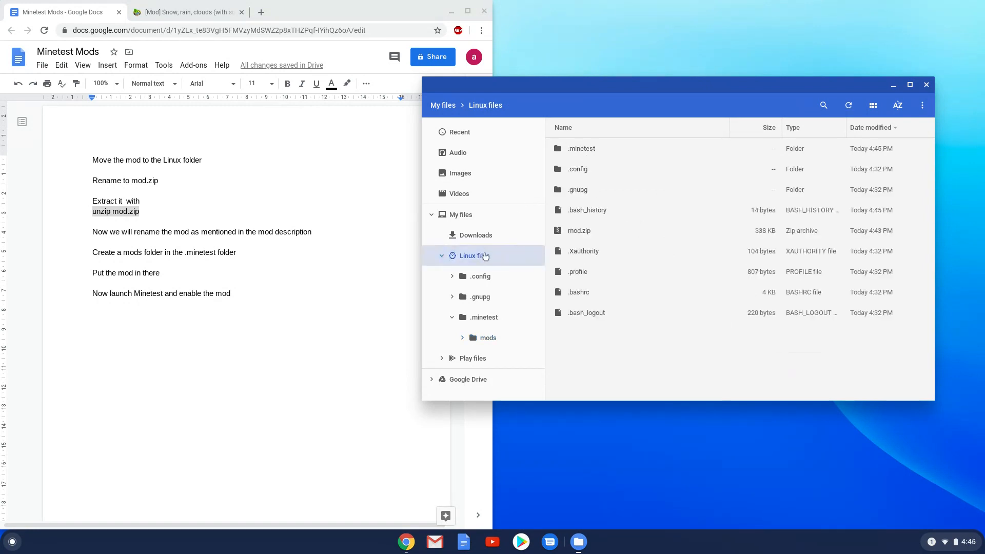
{"action": "mouse_move", "coordinate": [914, 104]}
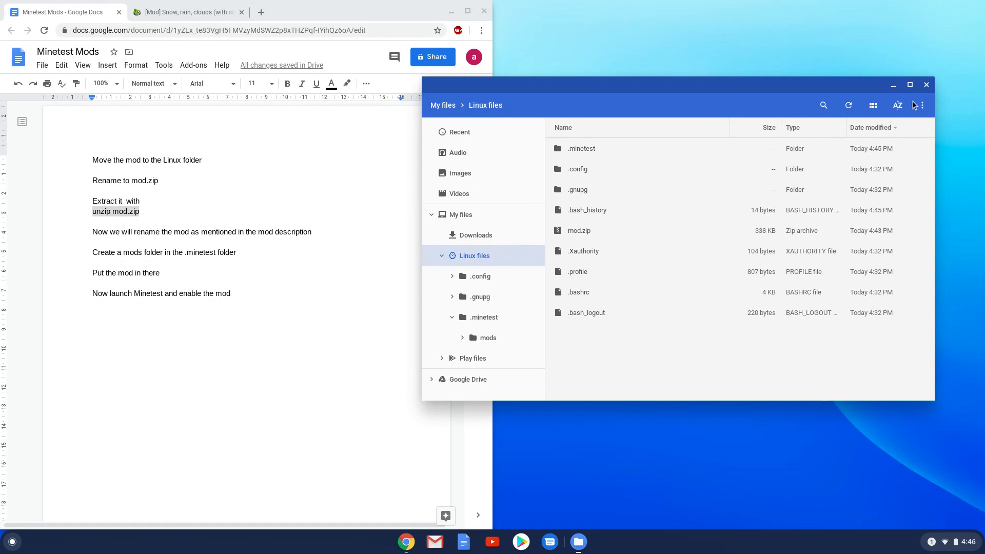
{"action": "left_click", "coordinate": [923, 104]}
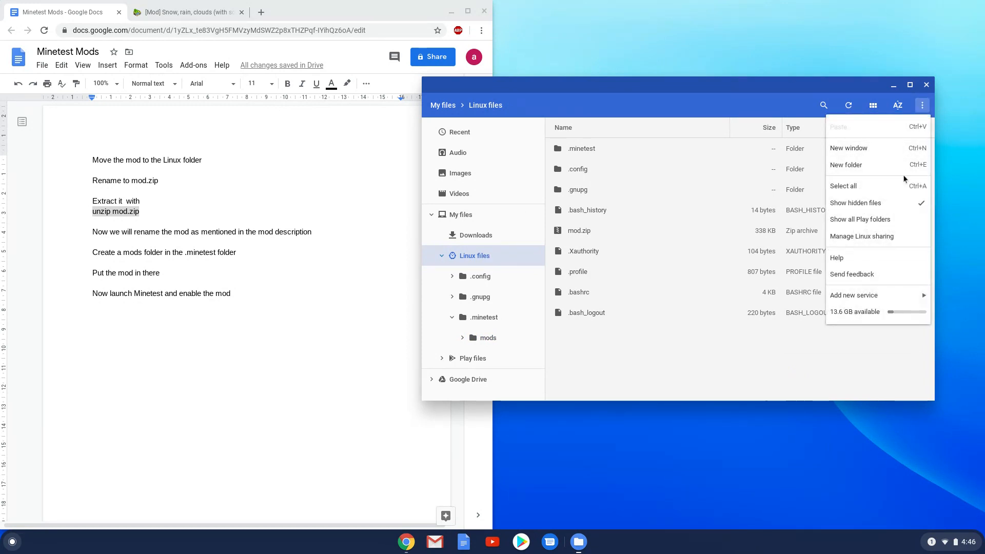
{"action": "left_click", "coordinate": [855, 202]}
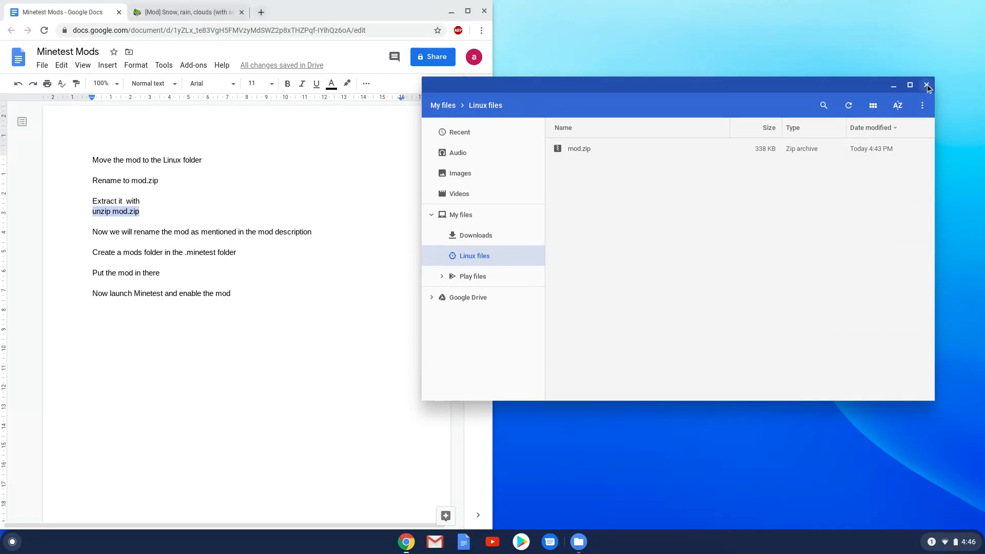
Close the Files window and launch Minetest from page two of the launcher's apps.
{"action": "left_click", "coordinate": [926, 85]}
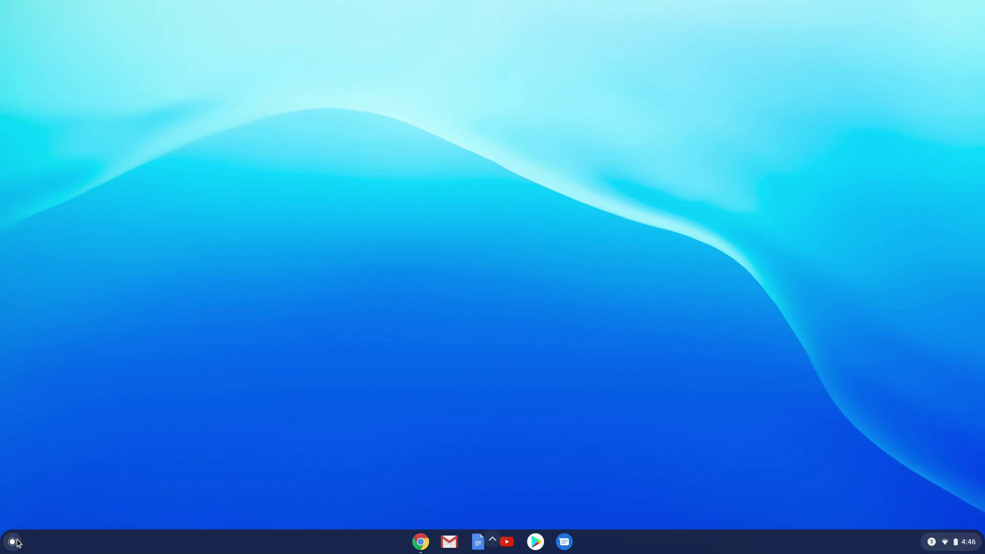
{"action": "left_click", "coordinate": [11, 541]}
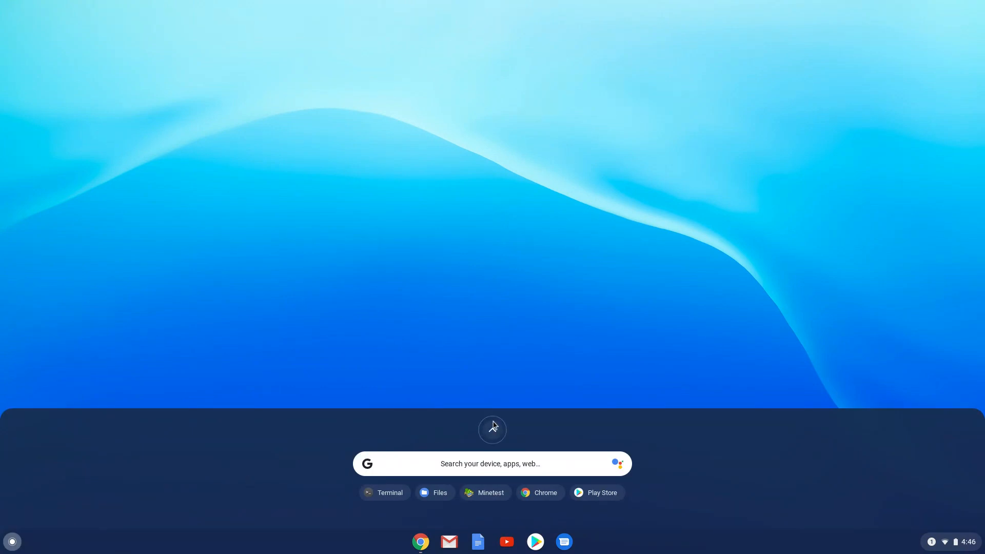
{"action": "left_click", "coordinate": [492, 429]}
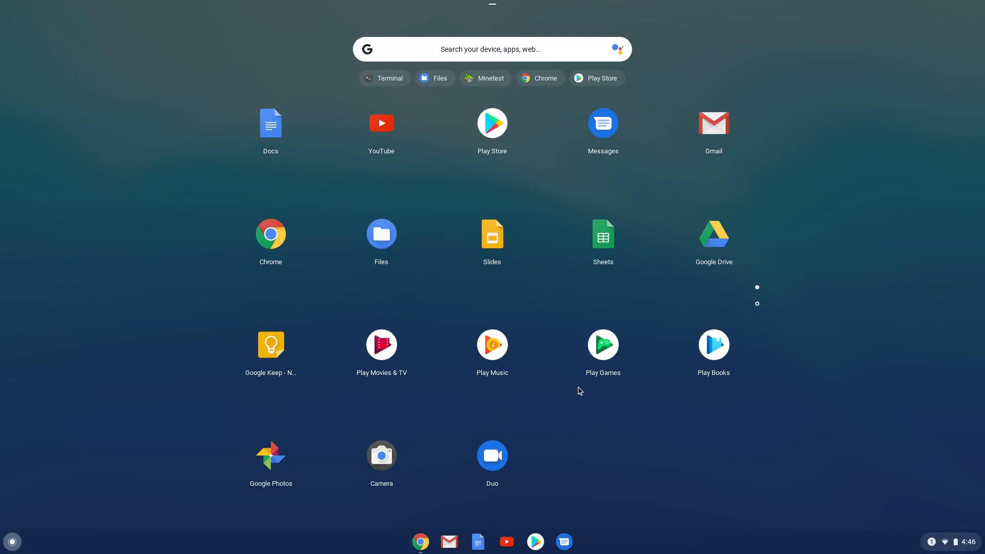
{"action": "left_click", "coordinate": [756, 304]}
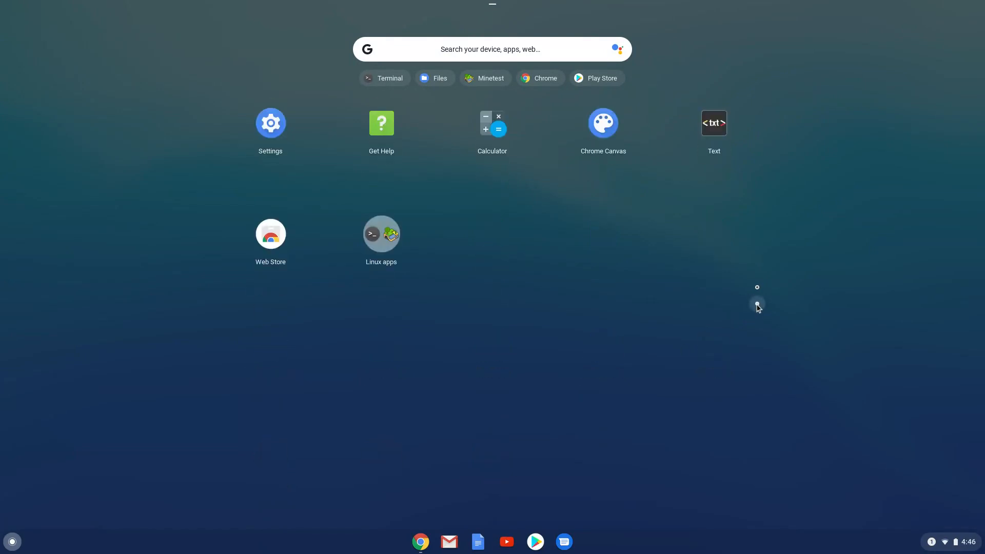
{"action": "left_click", "coordinate": [380, 233]}
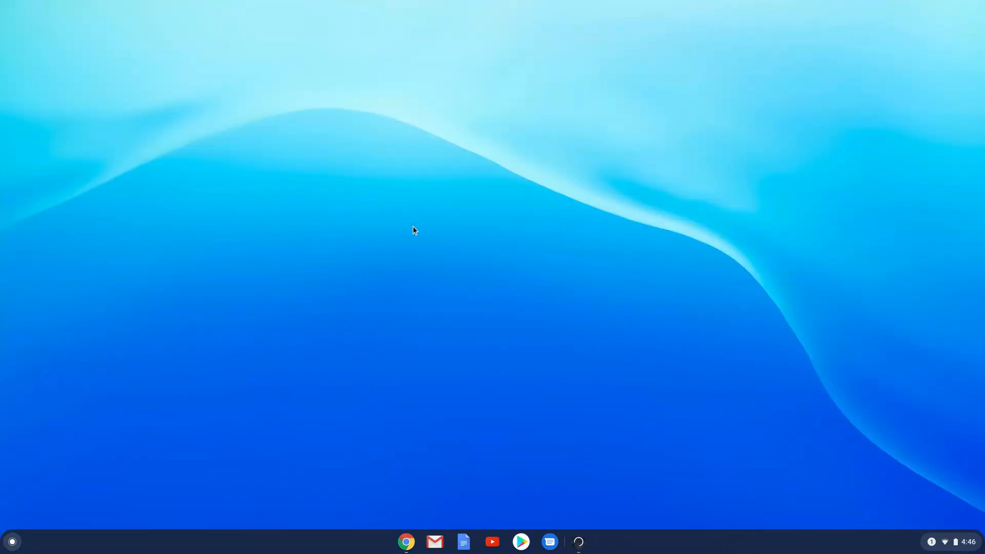
Add a new world named 'test' with Minetest Game selected.
{"action": "left_click", "coordinate": [577, 541]}
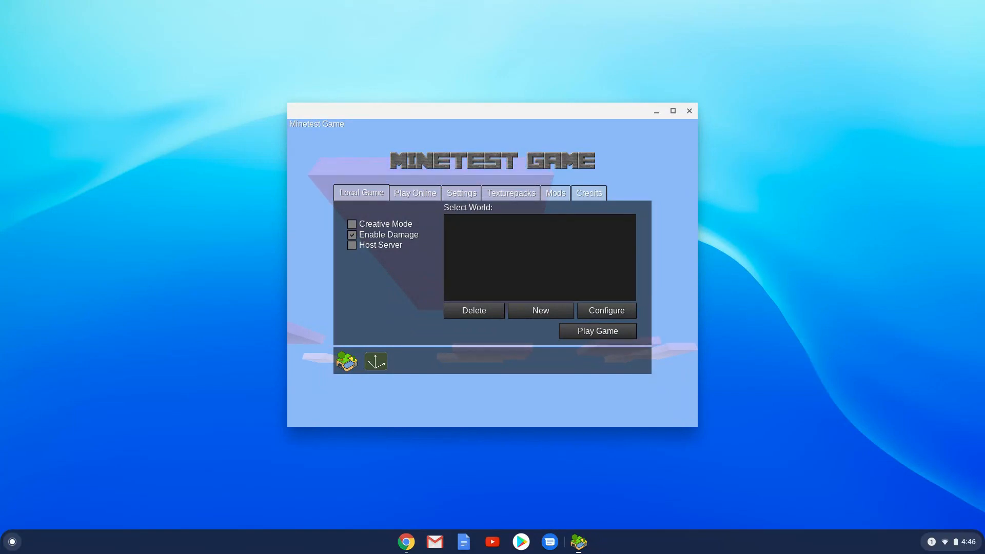
{"action": "mouse_move", "coordinate": [453, 237]}
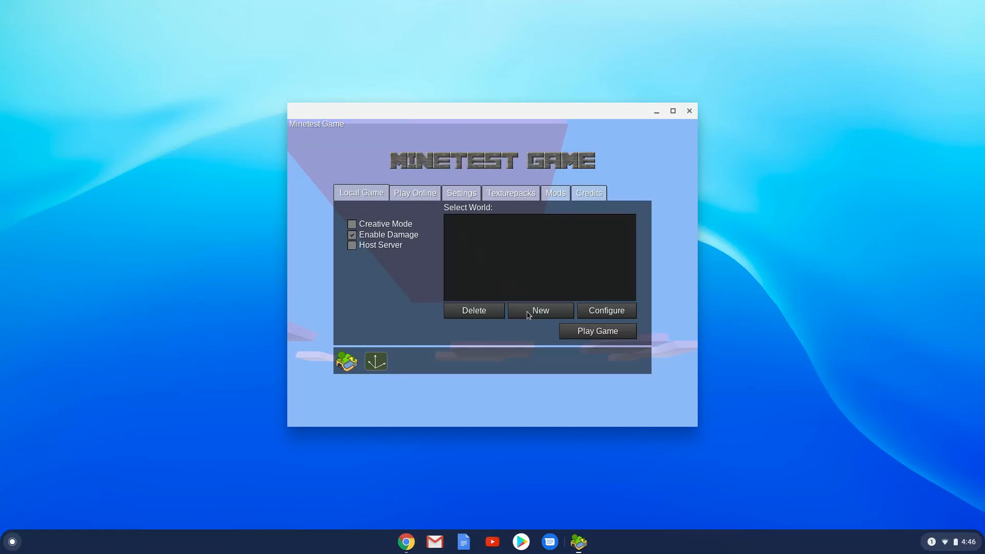
{"action": "left_click", "coordinate": [539, 311]}
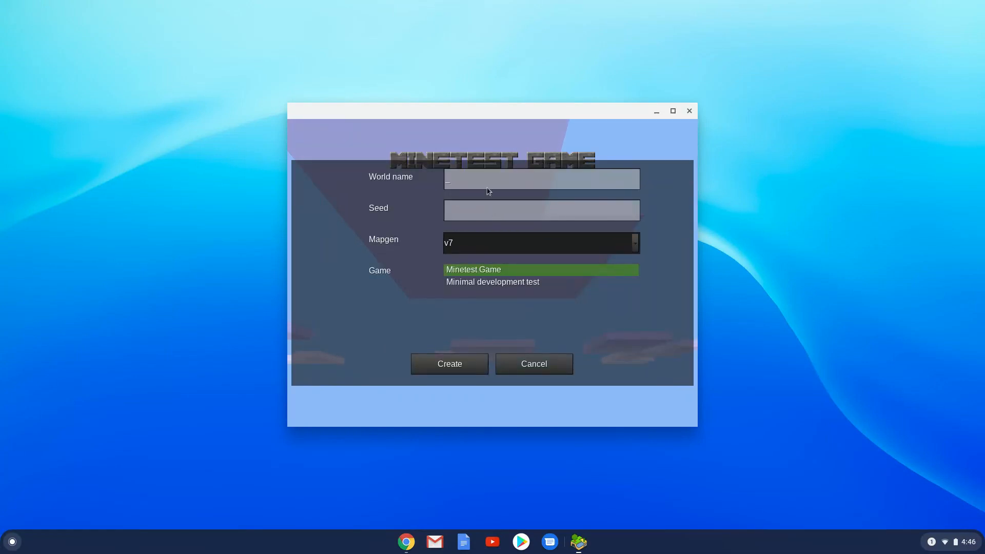
{"action": "type", "text": "test"}
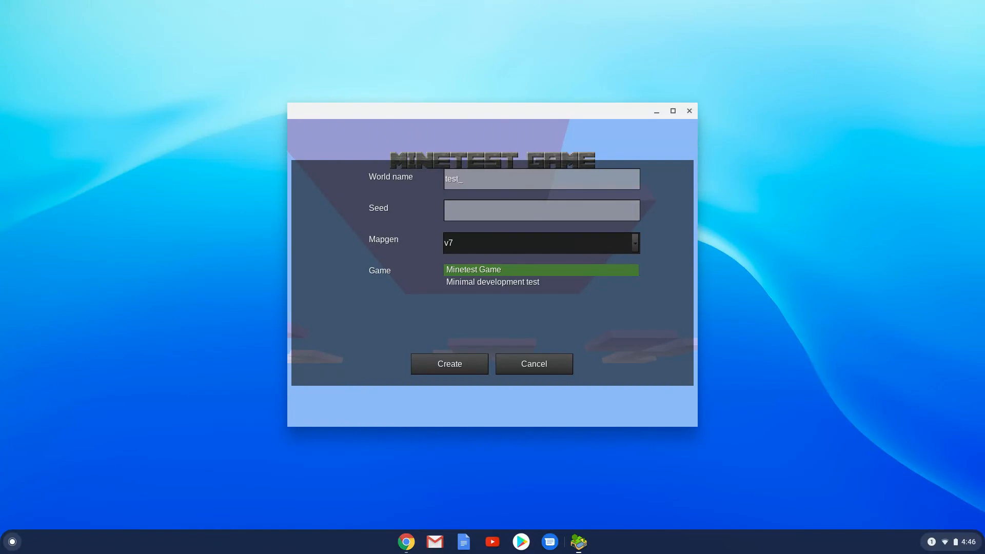
{"action": "key", "text": "BackSpace"}
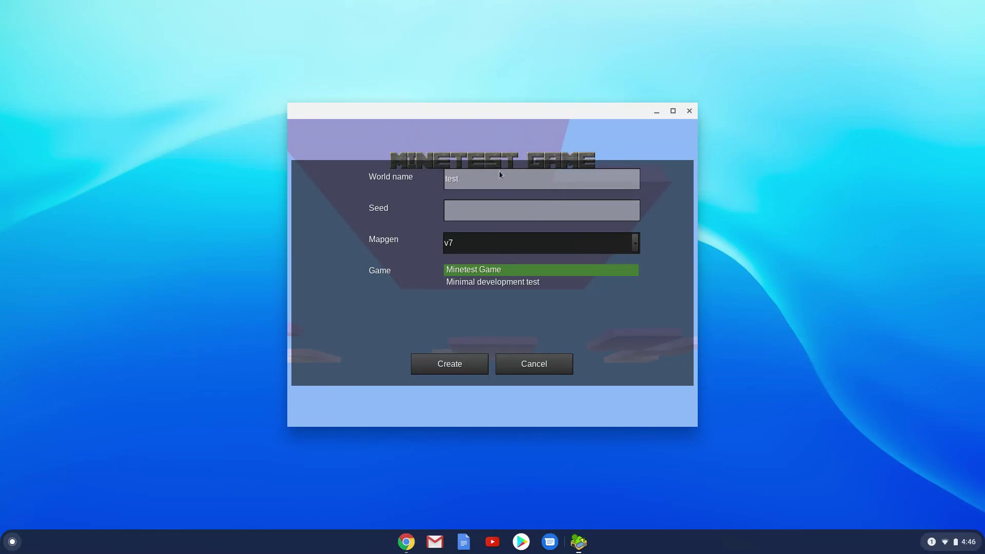
{"action": "mouse_move", "coordinate": [450, 364]}
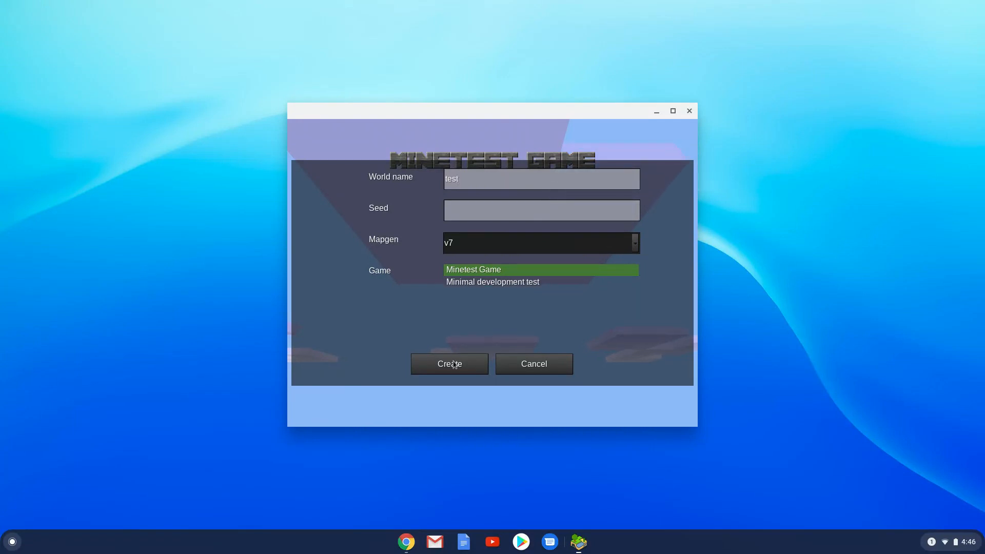
{"action": "left_click", "coordinate": [449, 364]}
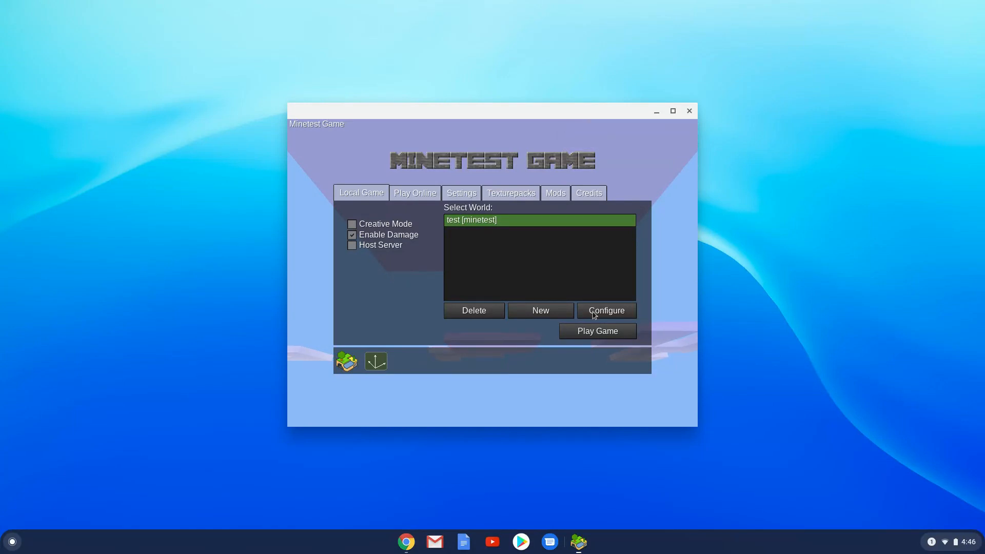
Tick the snowdrift mod as enabled in the test world's Configure screen and save.
{"action": "left_click", "coordinate": [605, 311]}
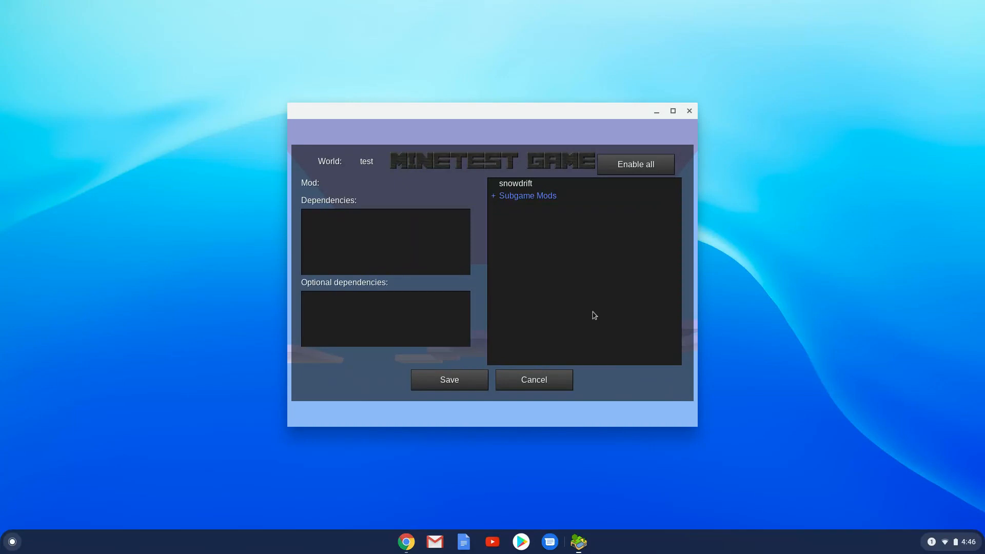
{"action": "mouse_move", "coordinate": [563, 271]}
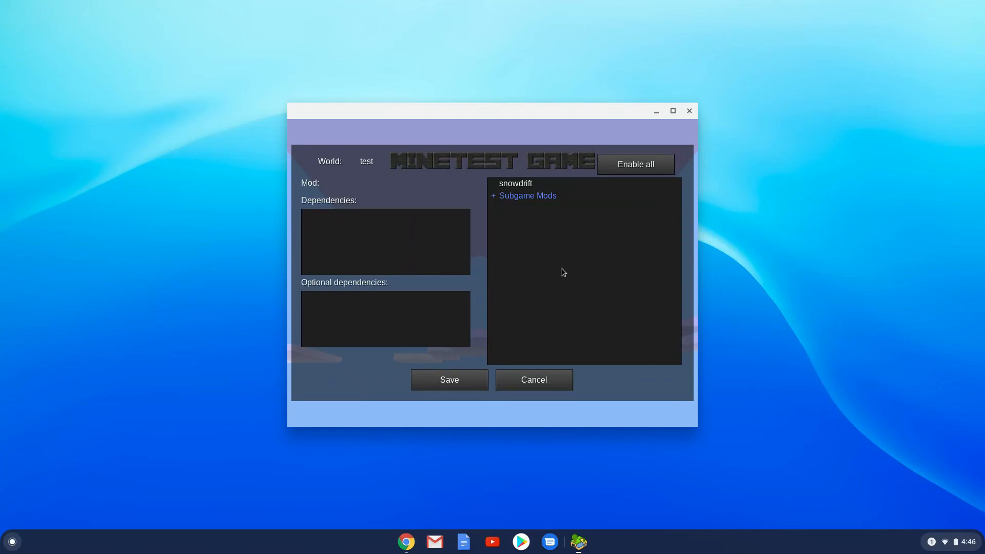
{"action": "mouse_move", "coordinate": [513, 188]}
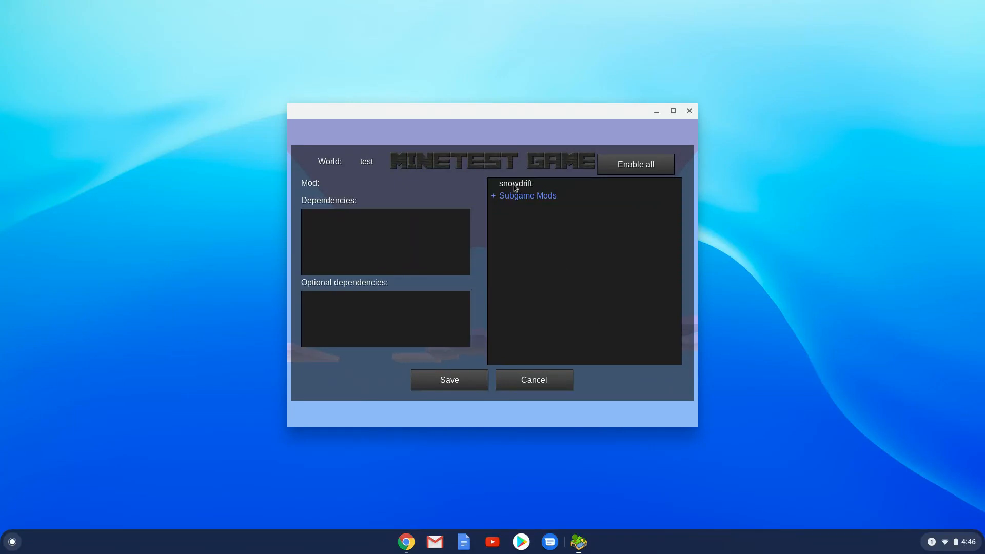
{"action": "left_click", "coordinate": [515, 184]}
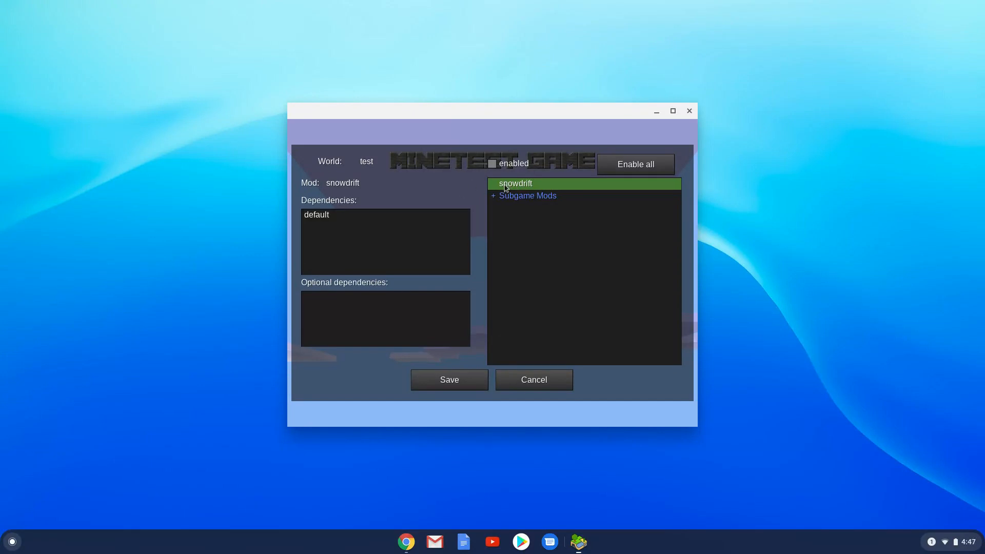
{"action": "mouse_move", "coordinate": [494, 212]}
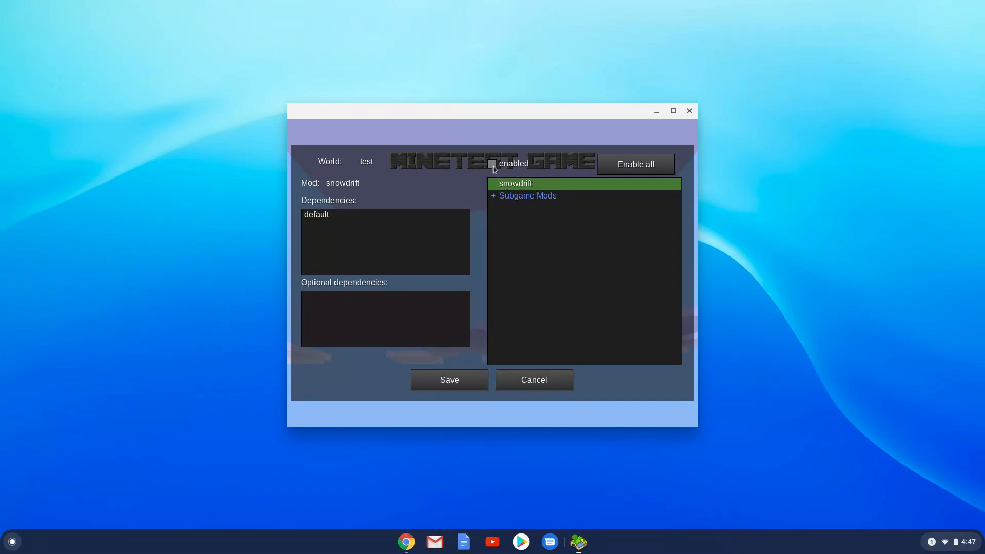
{"action": "left_click", "coordinate": [492, 163]}
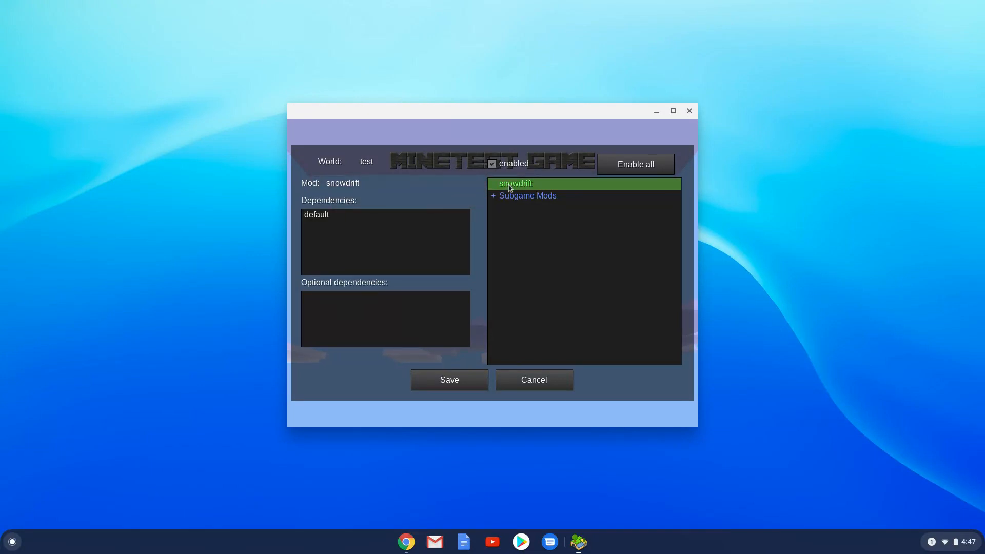
{"action": "left_click", "coordinate": [532, 379]}
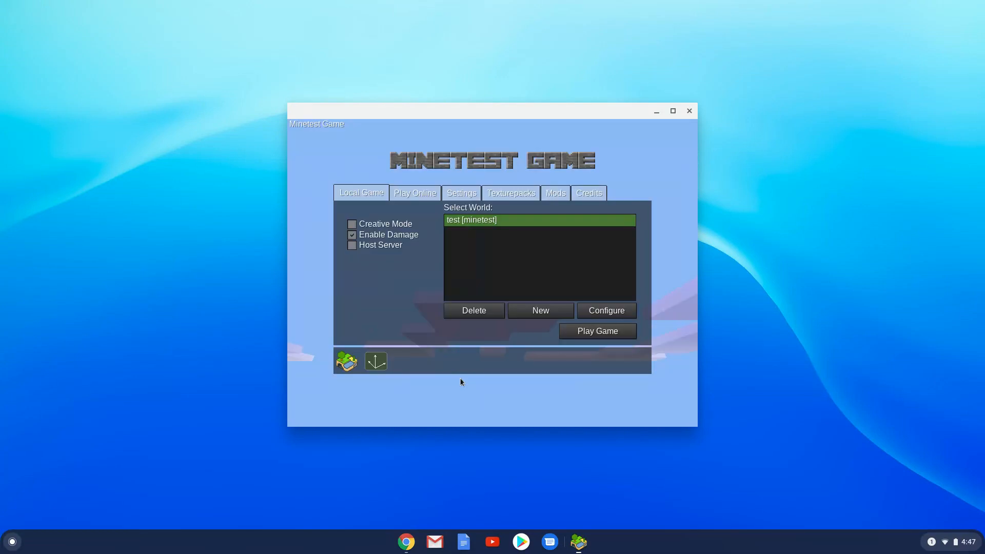